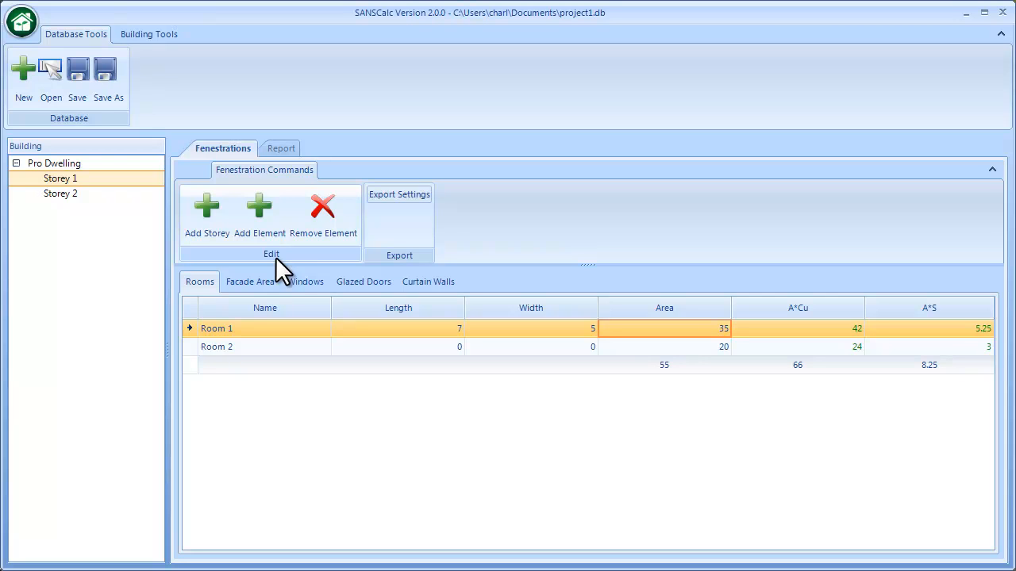
mouse_move(83, 220)
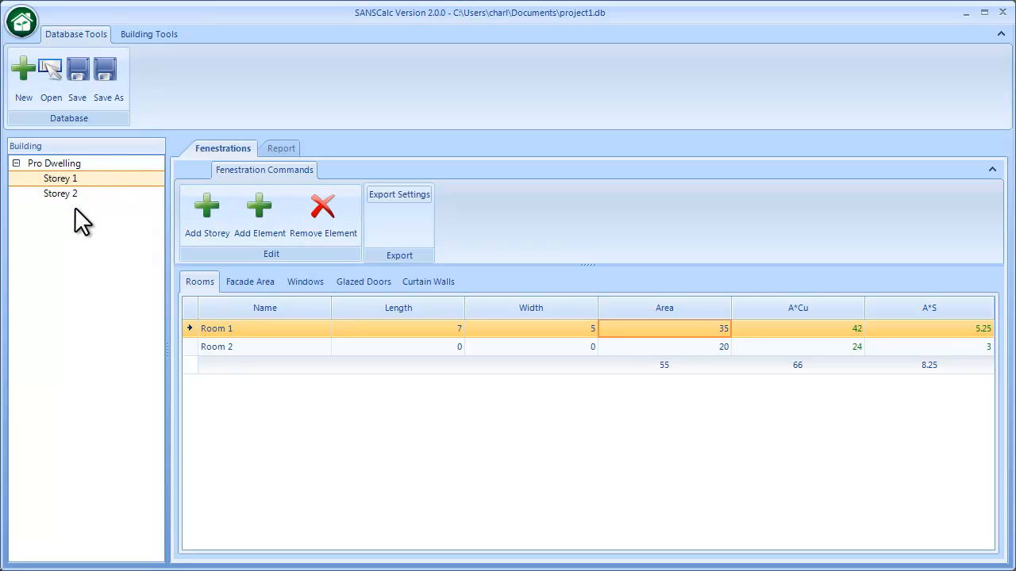
mouse_move(64, 215)
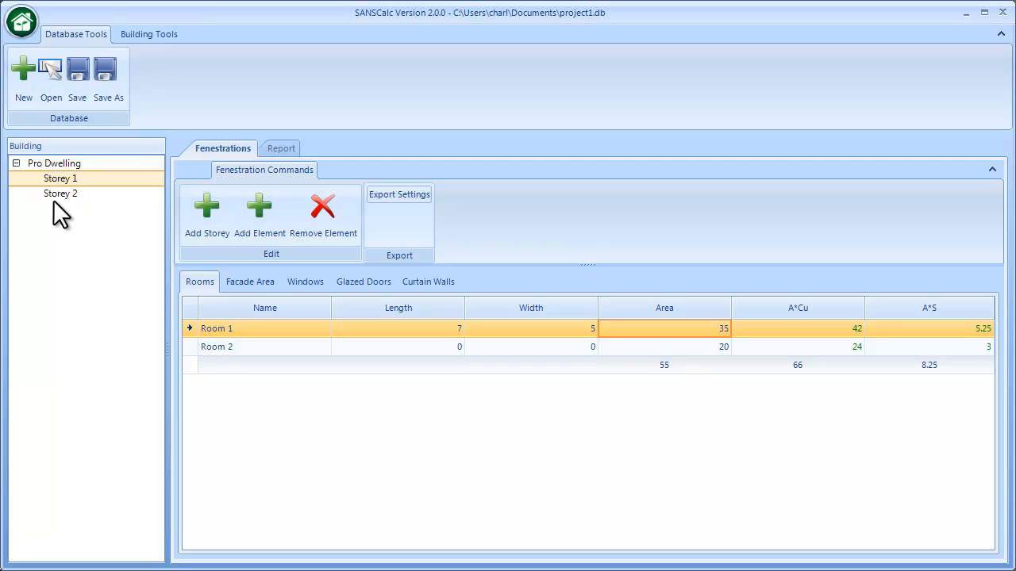
mouse_move(76, 199)
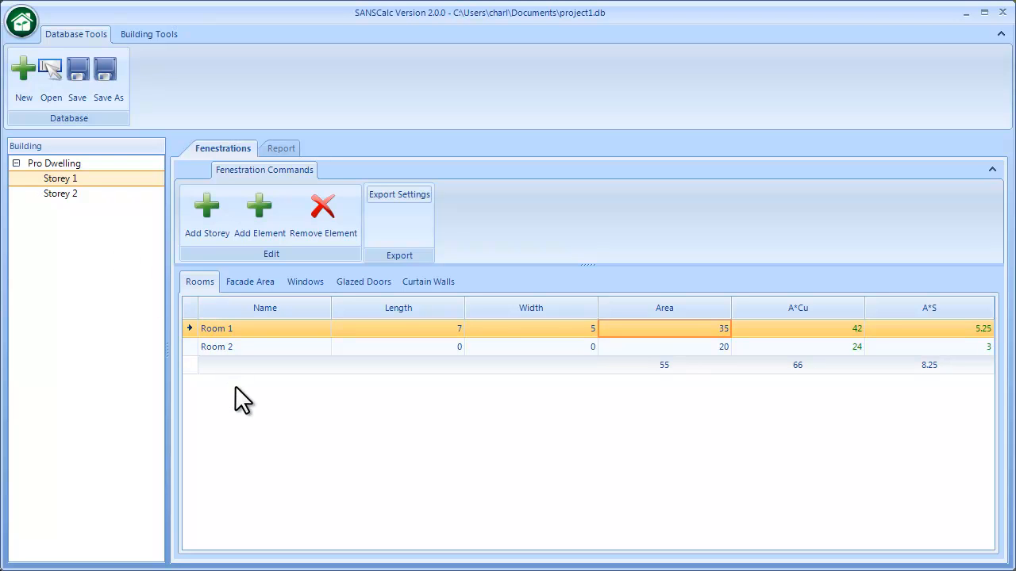
mouse_move(684, 419)
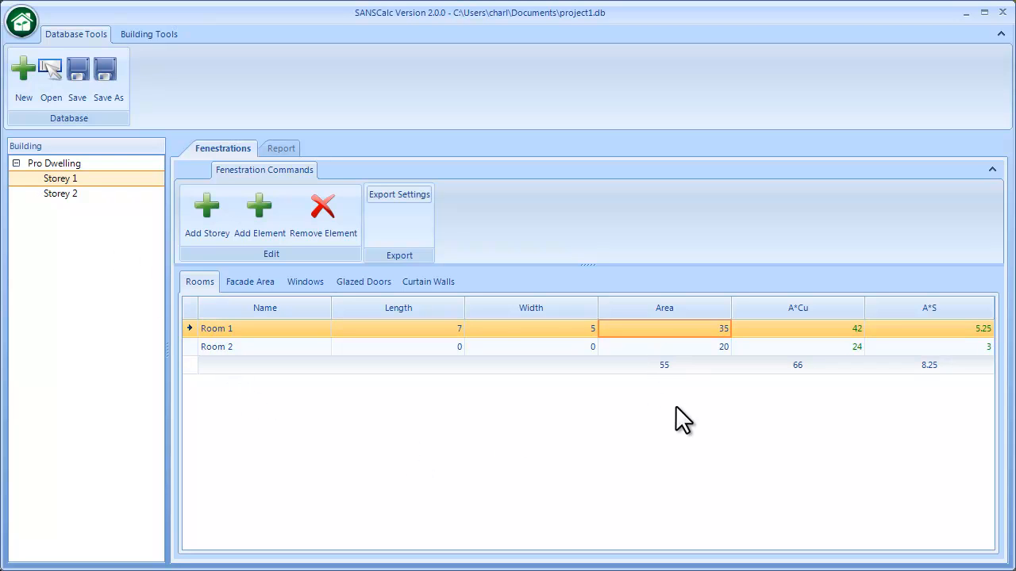
Show Storey 1's windows W1 and W2, both with blank facade numbers.
left_click(305, 282)
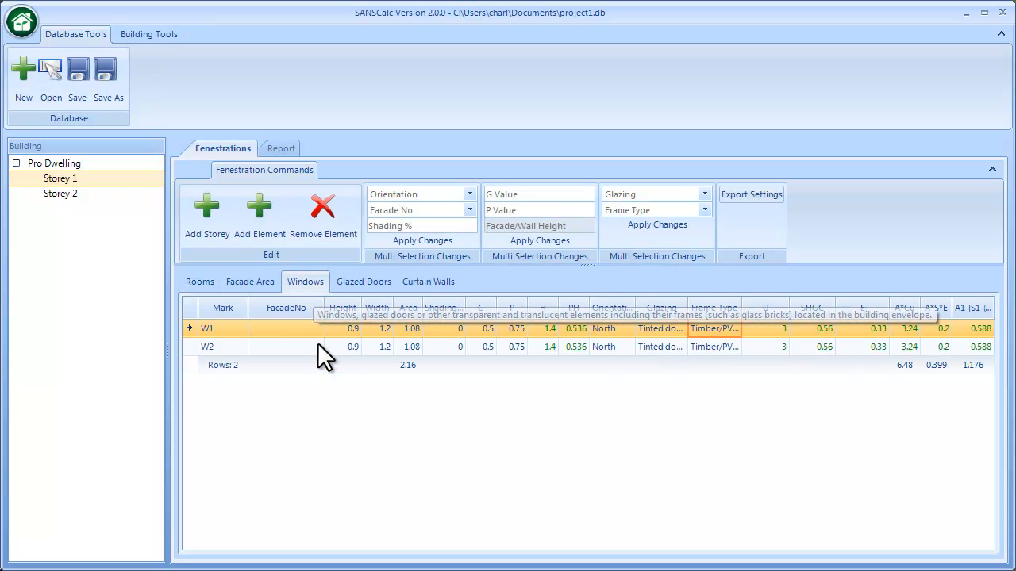
mouse_move(331, 419)
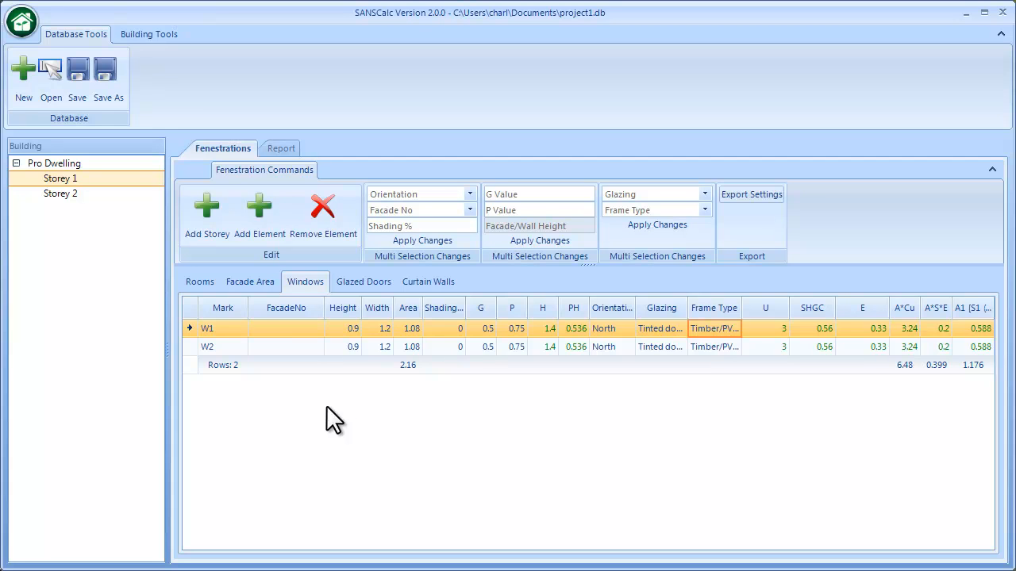
mouse_move(300, 378)
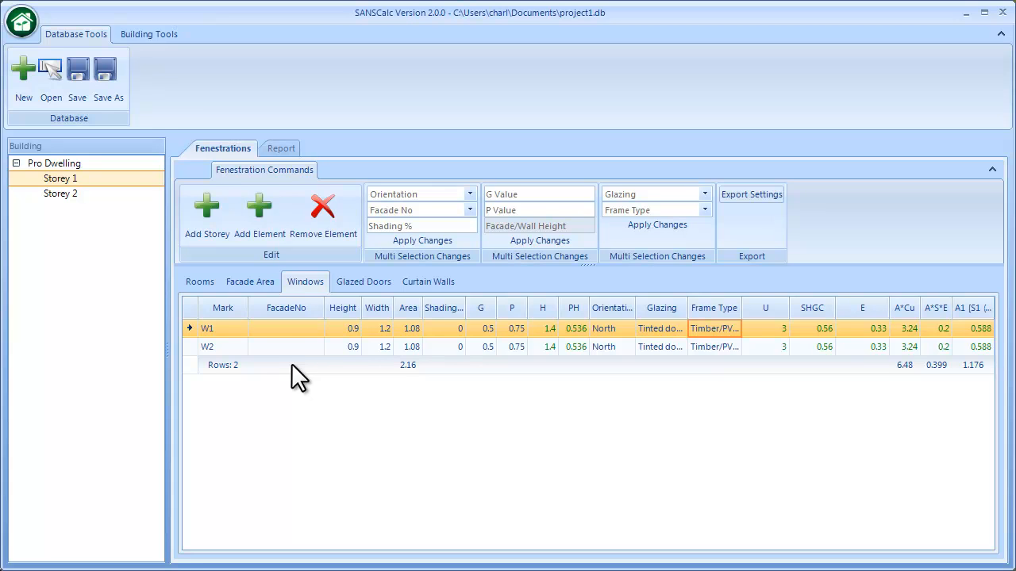
mouse_move(293, 403)
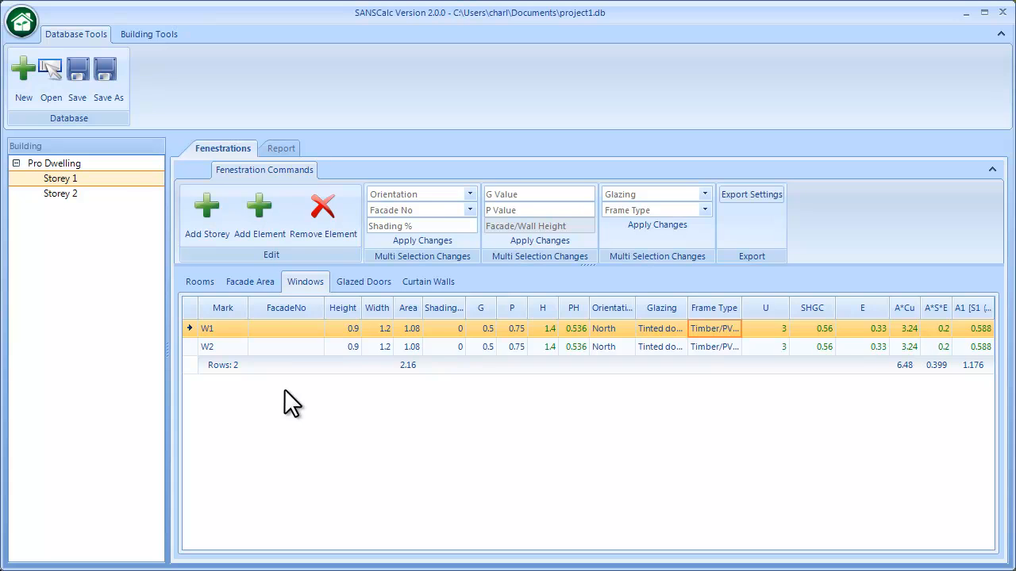
Add four rows to Storey 1's facade area table, marked 1 to 4.
left_click(249, 282)
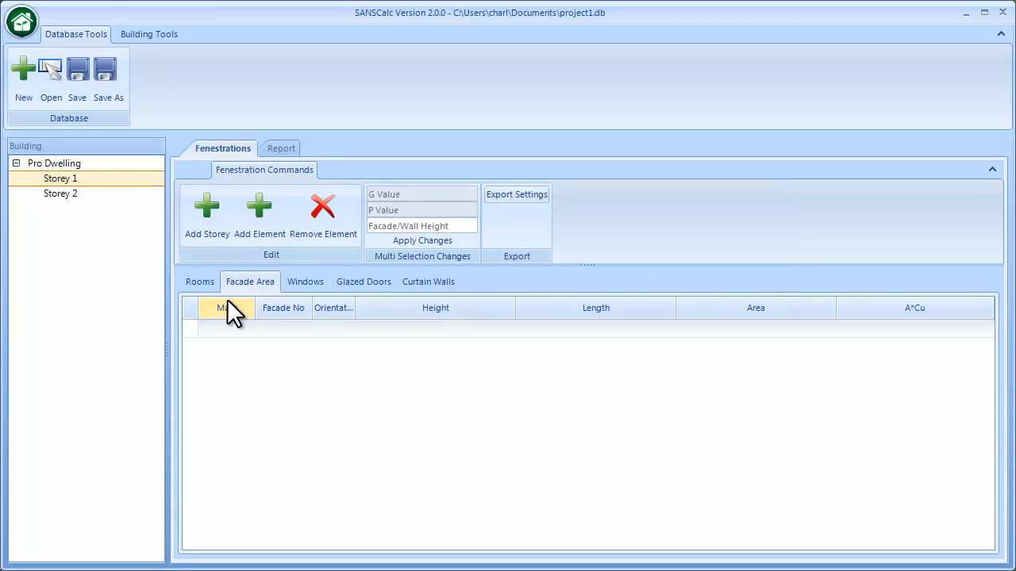
mouse_move(230, 308)
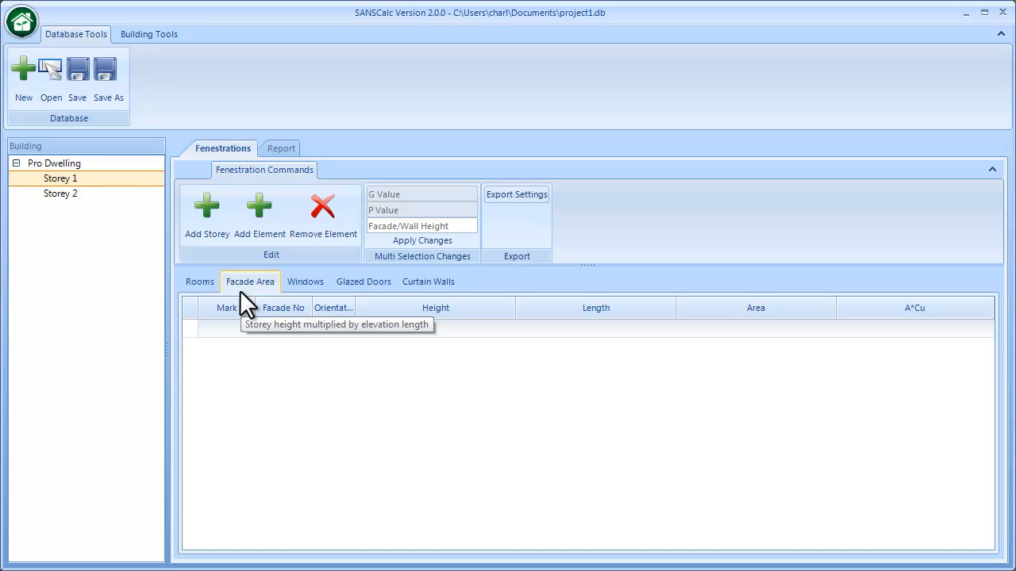
mouse_move(259, 214)
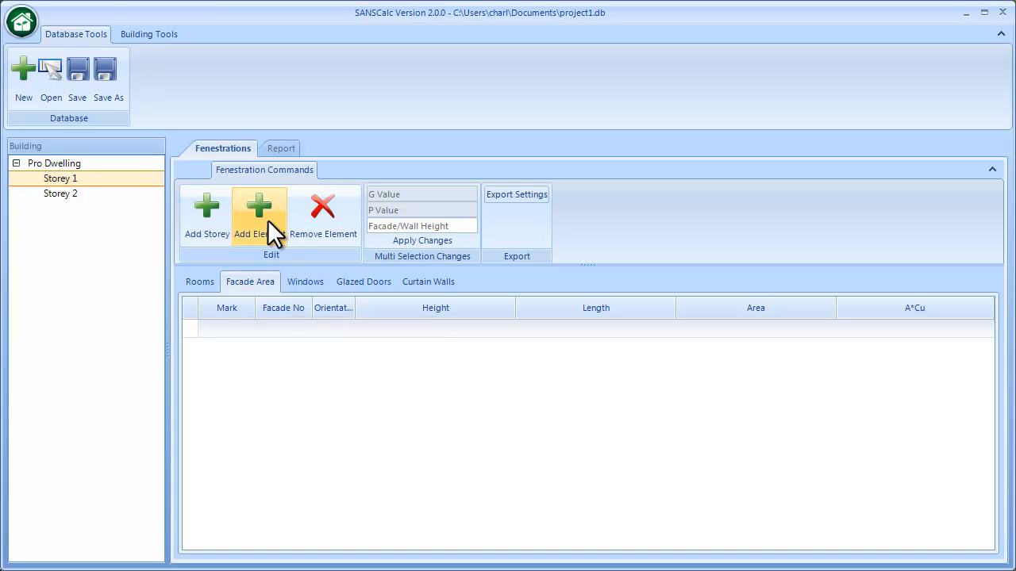
left_click(259, 214)
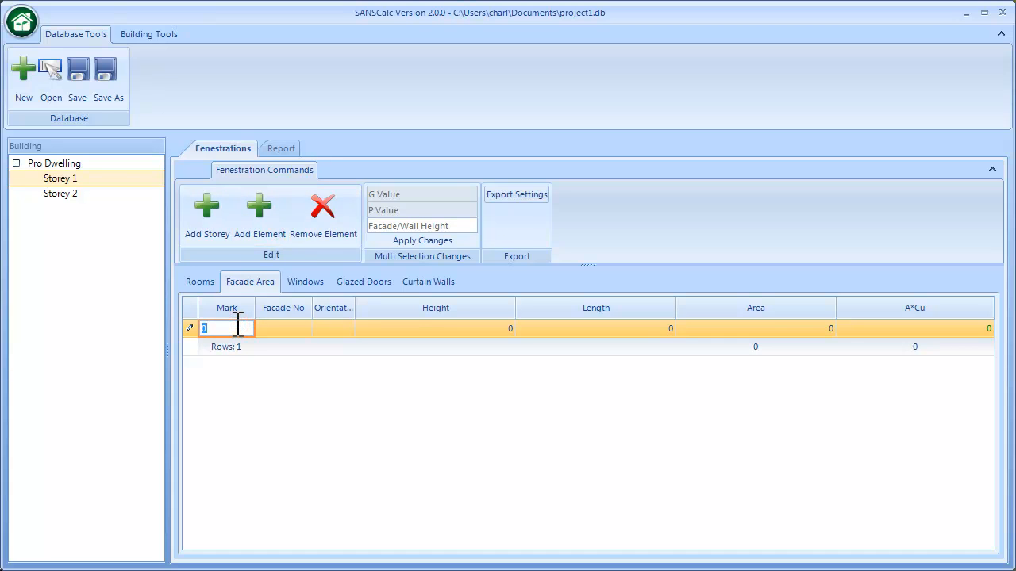
type("1")
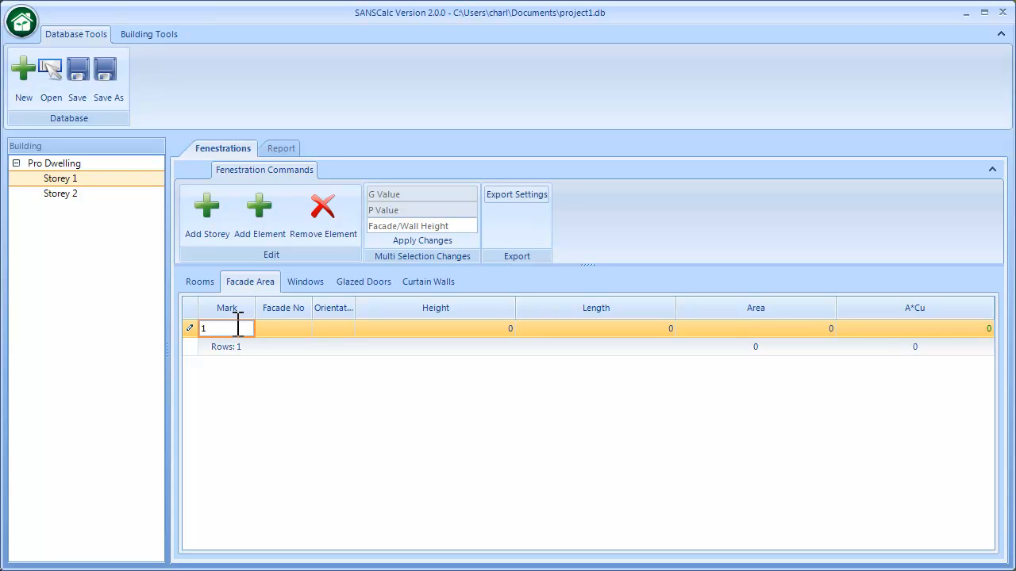
left_click(259, 215)
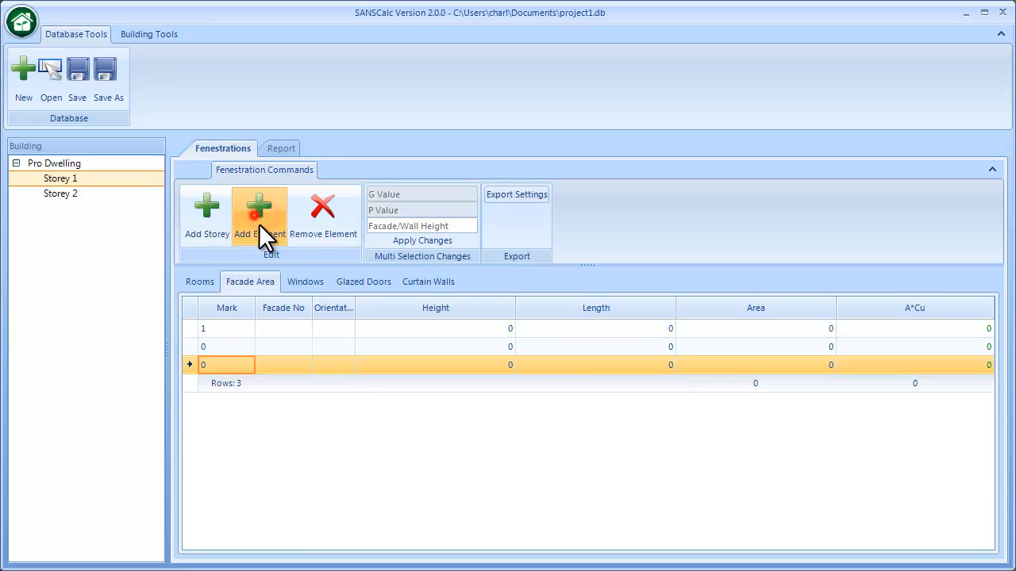
left_click(259, 215)
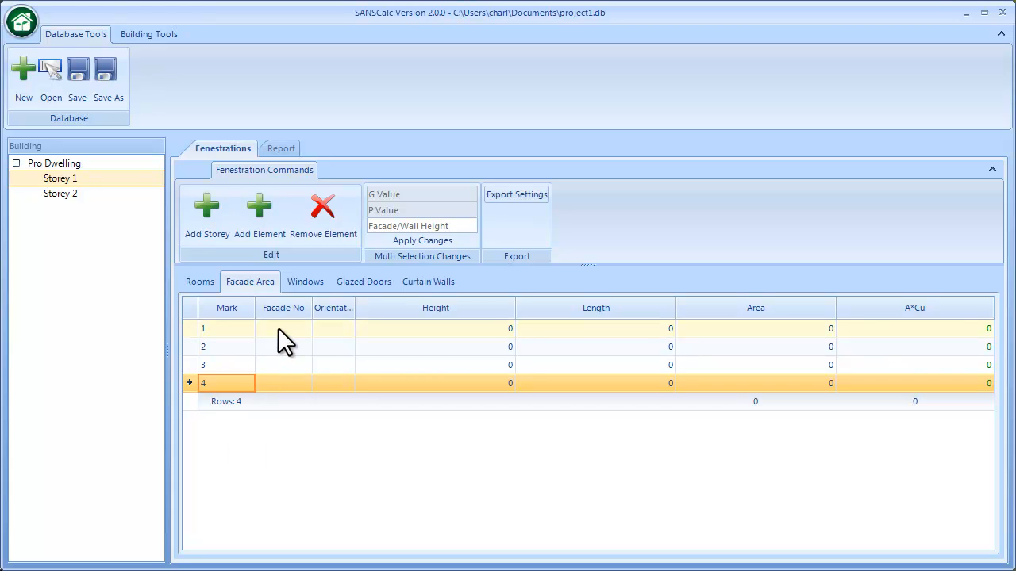
Enter facade numbers N1, S1, E1 and W1 in rows 1–4.
left_click(284, 328)
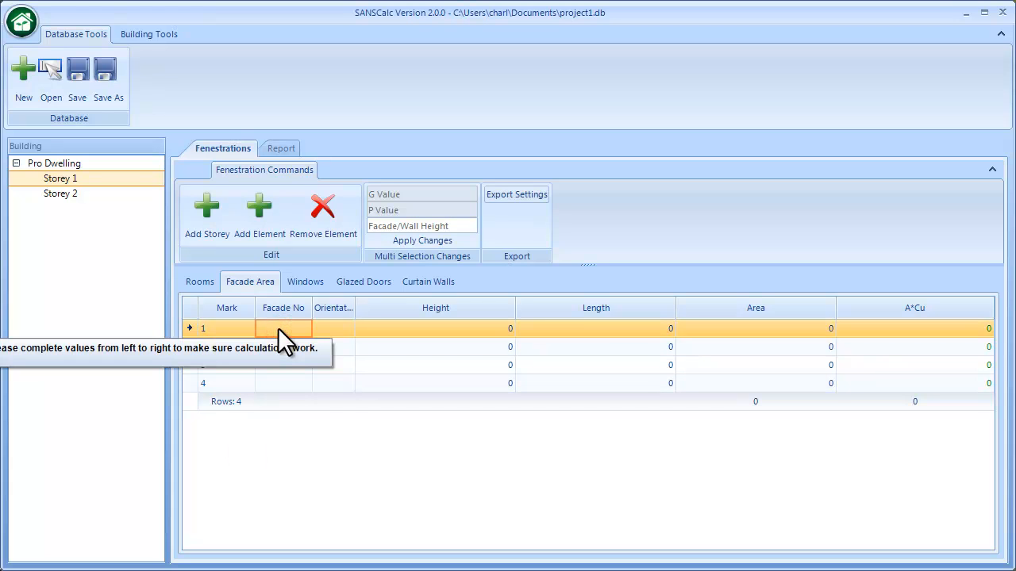
type("N1")
left_click(283, 347)
type("S1")
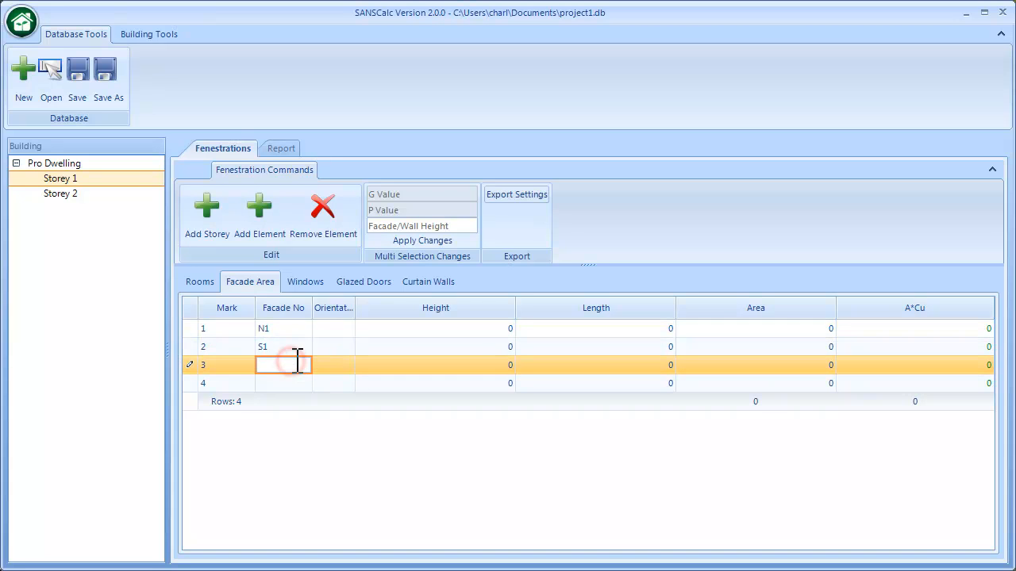
type("E1")
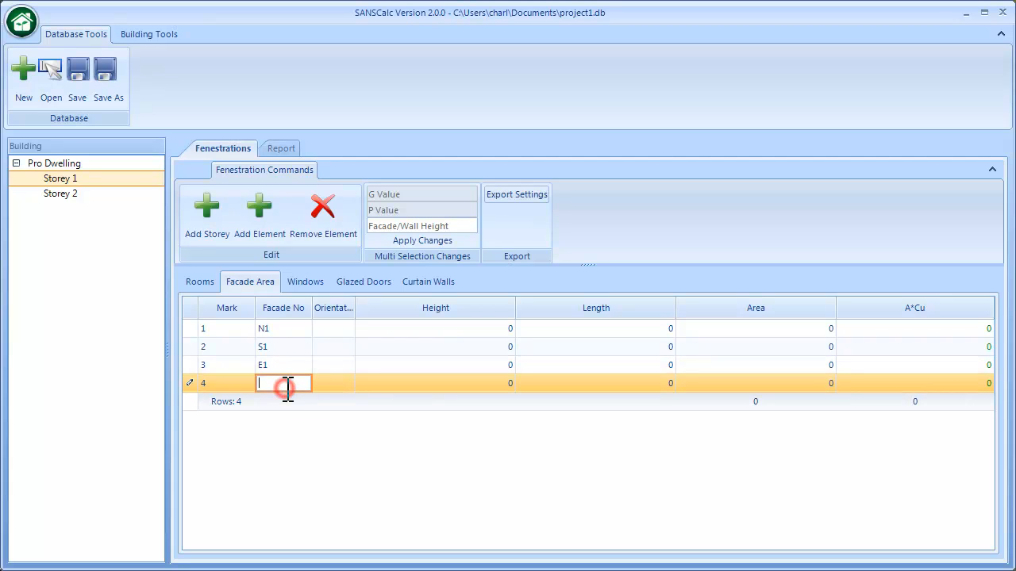
type("W1")
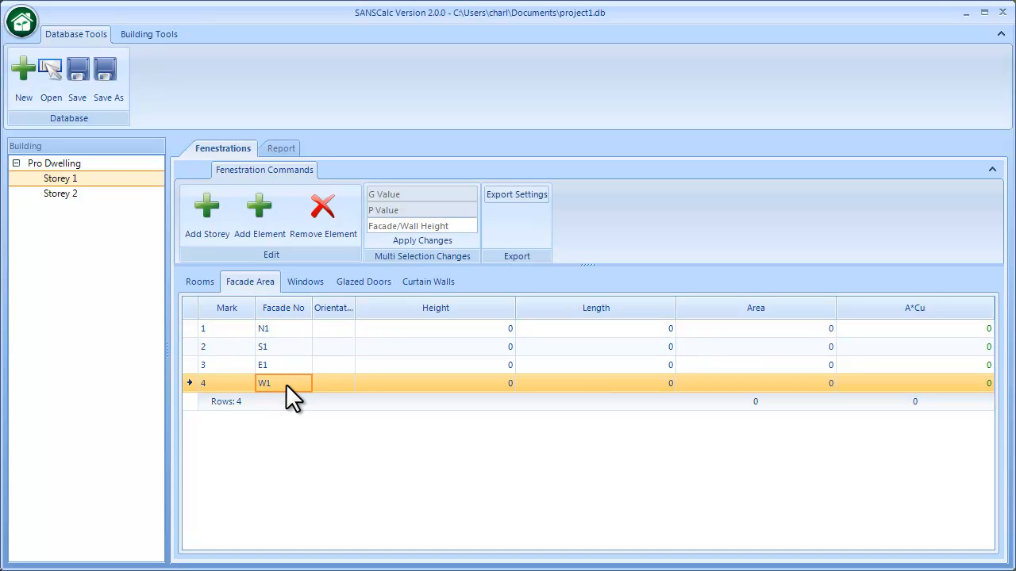
mouse_move(327, 448)
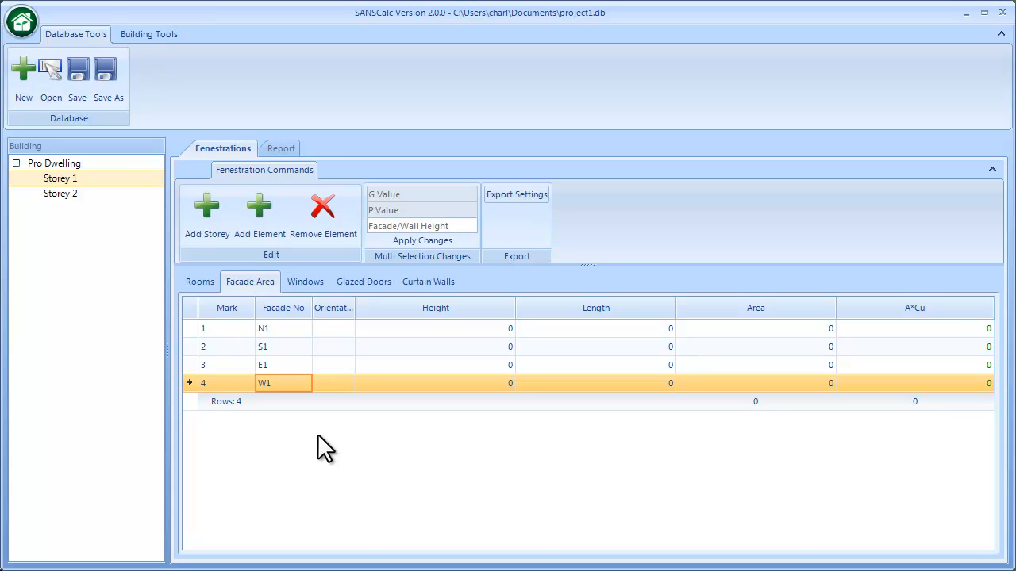
mouse_move(274, 345)
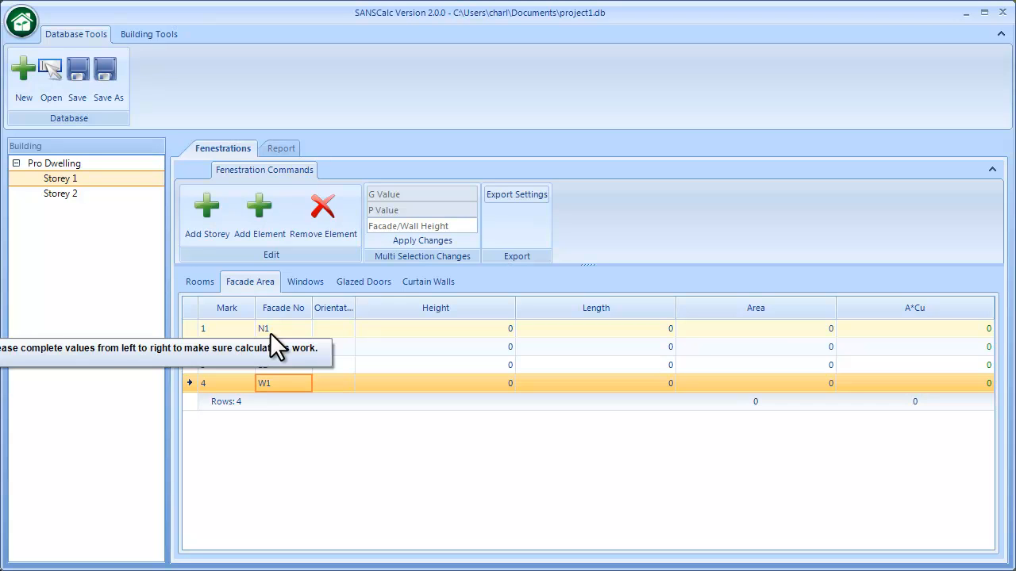
Orient facades N1, S1, E1 and W1 North, South, East and West.
left_click(346, 328)
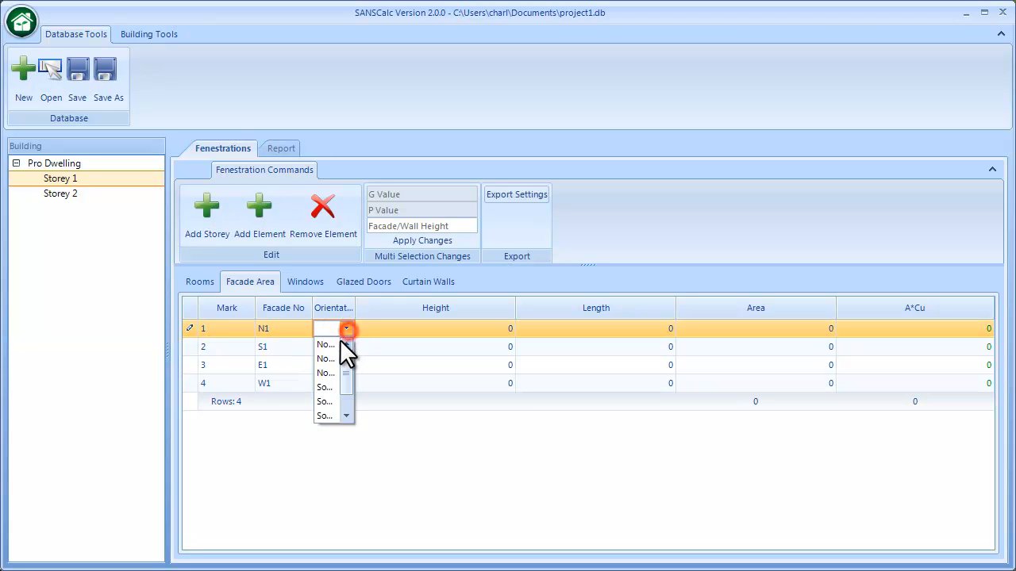
left_click(325, 345)
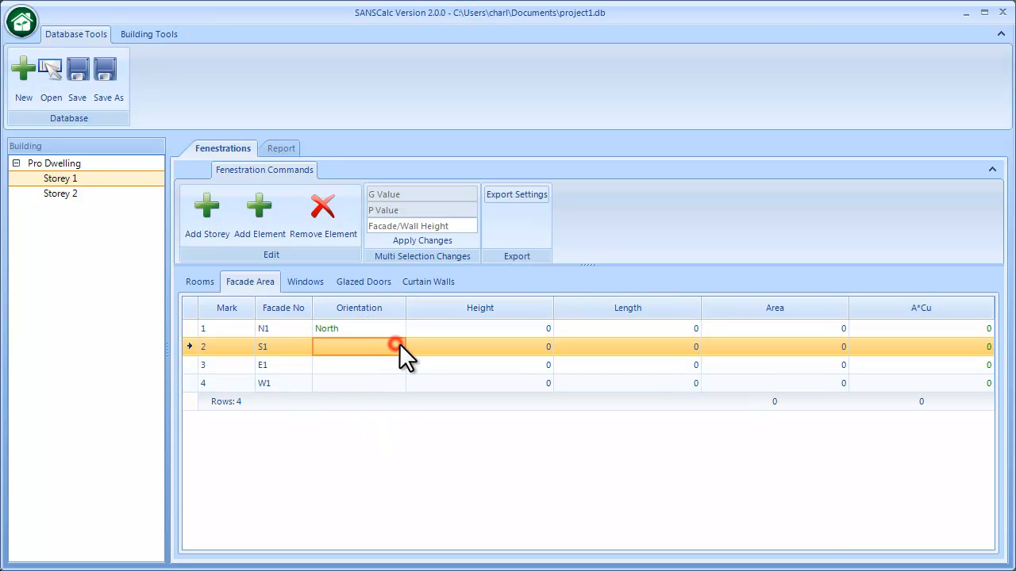
left_click(358, 347)
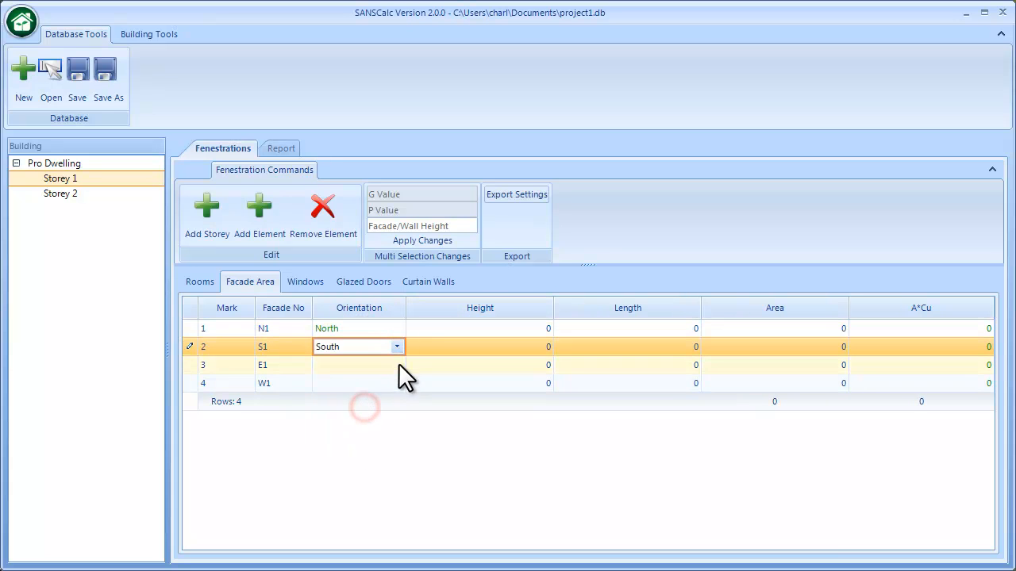
left_click(397, 364)
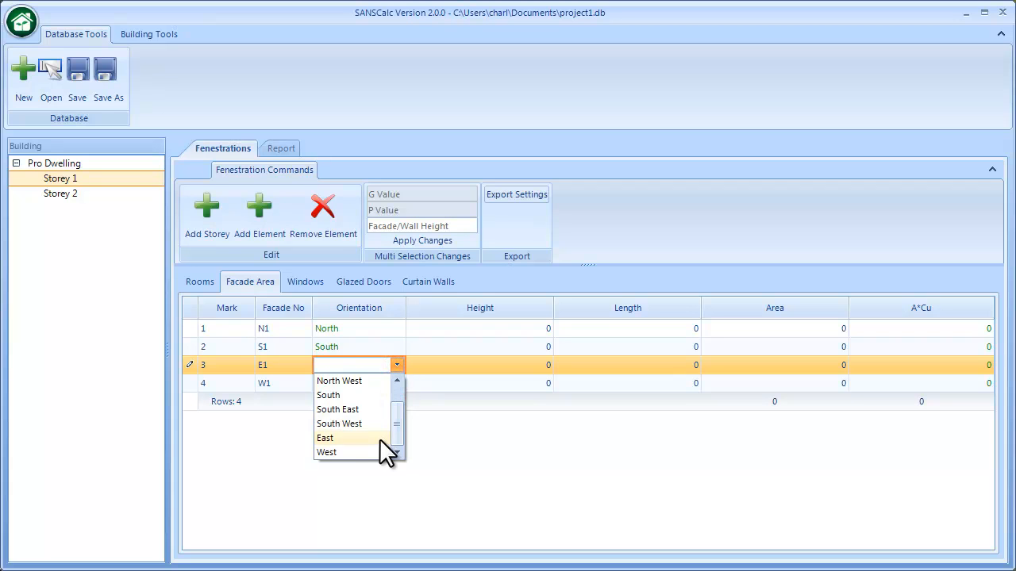
left_click(324, 438)
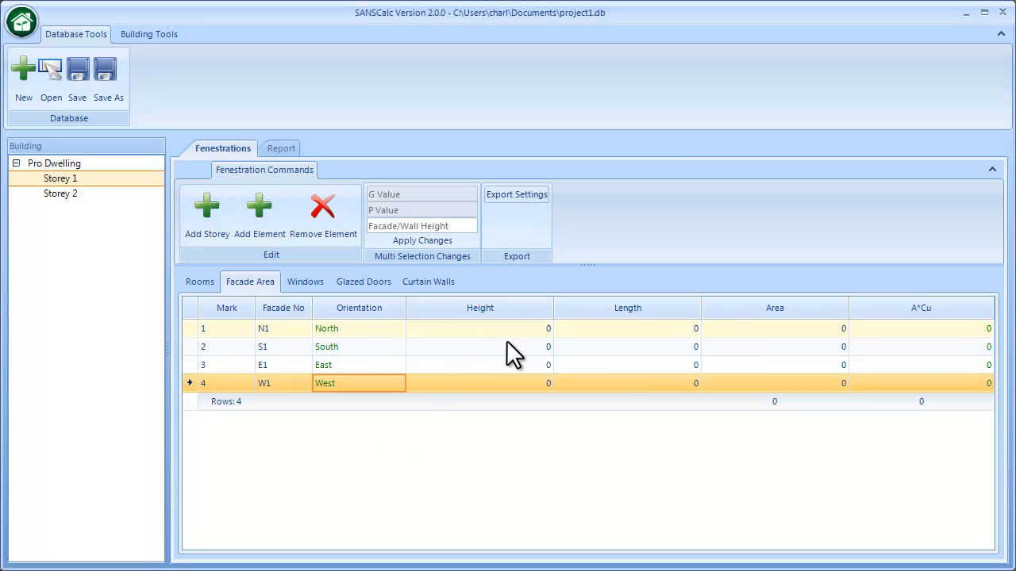
mouse_move(198, 343)
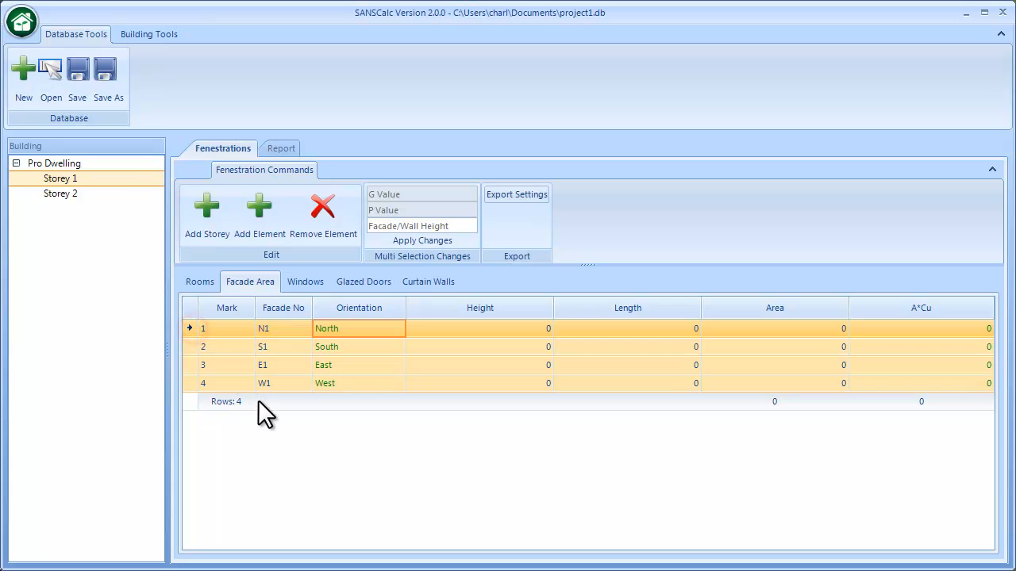
mouse_move(316, 408)
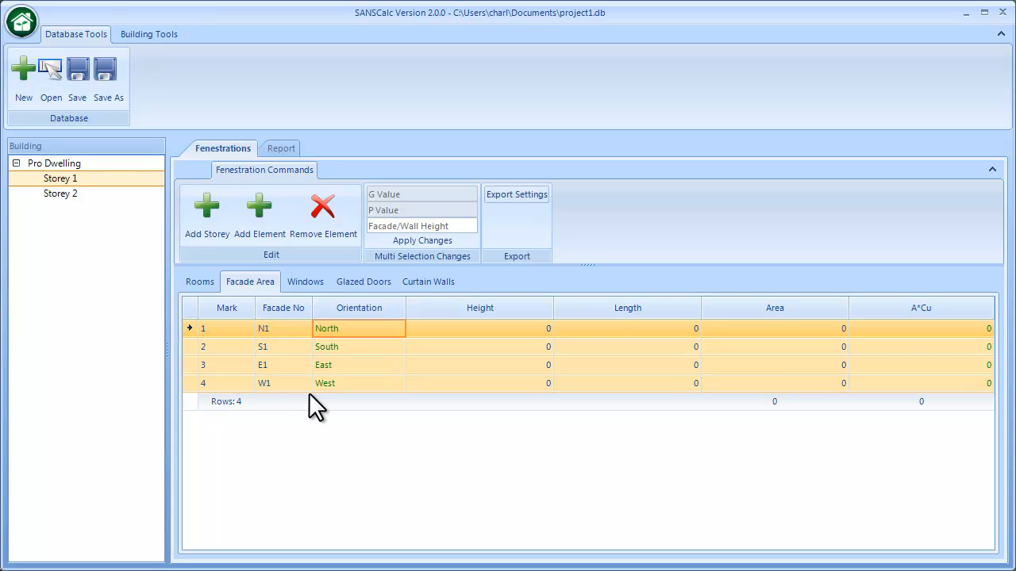
Apply a facade height of 2.6 to all four facade rows.
left_click(421, 226)
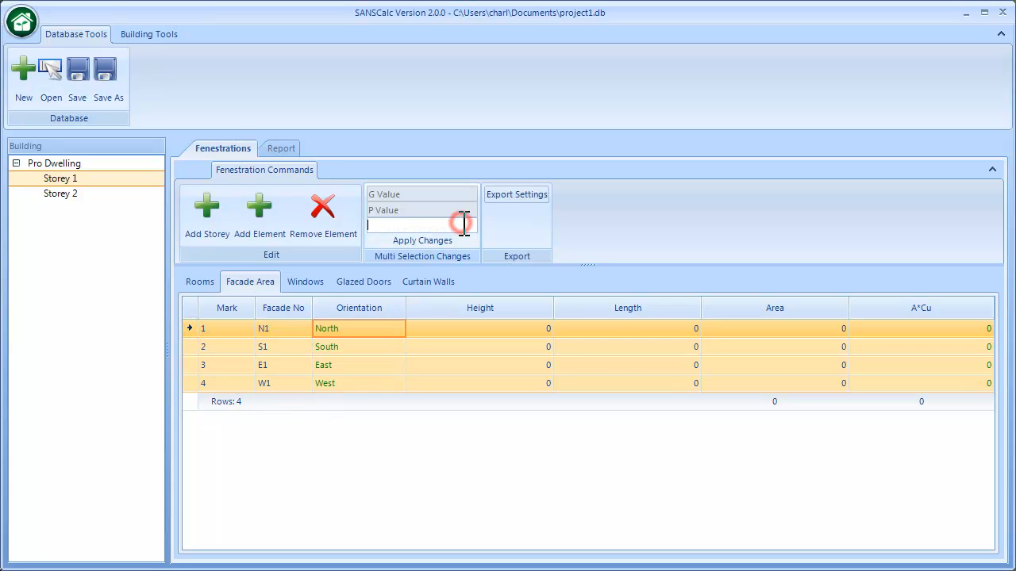
type("2.6")
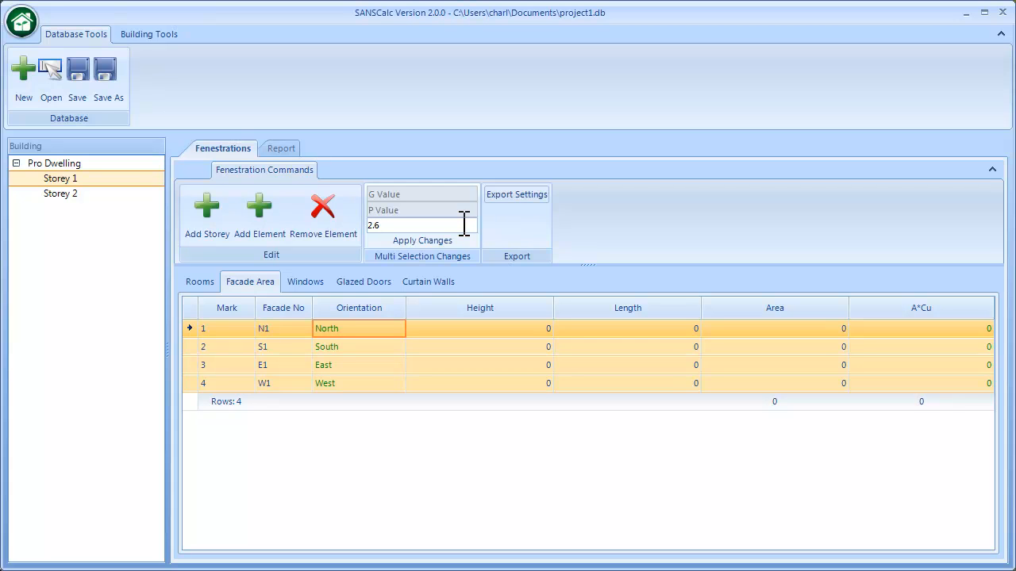
left_click(422, 240)
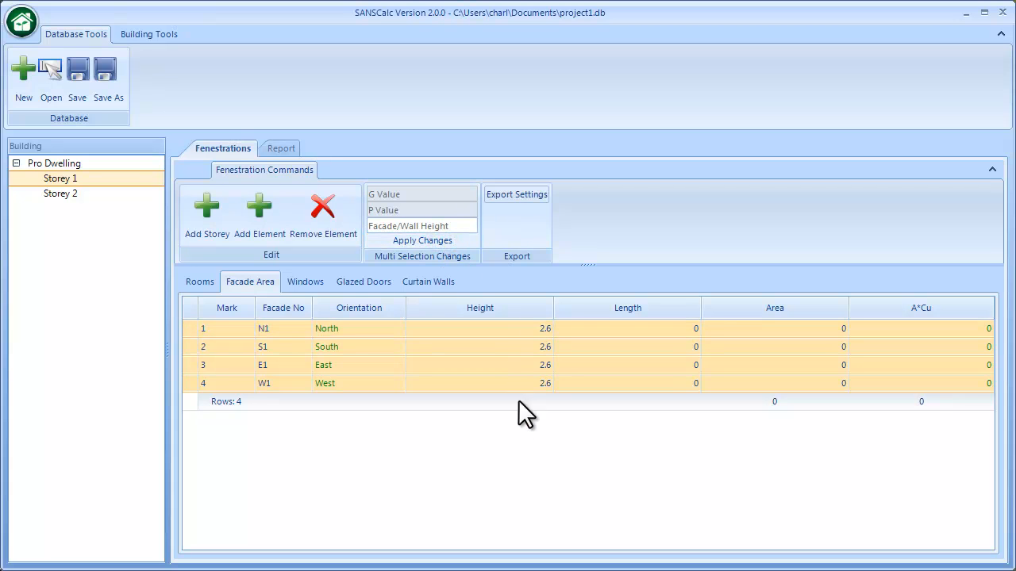
mouse_move(608, 353)
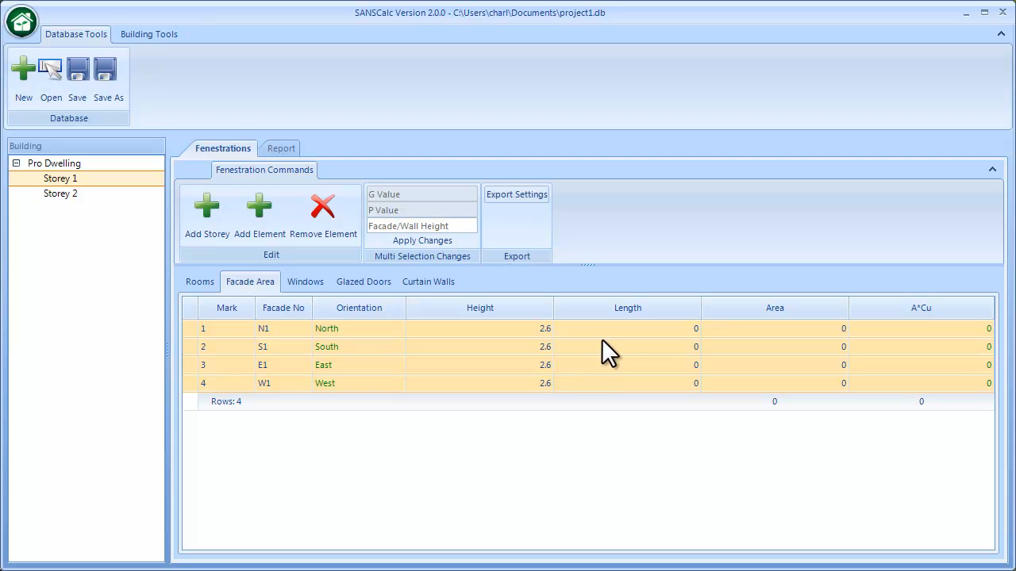
Enter lengths 7 for N1 and S1 and 5 for E1 and W1.
left_click(627, 328)
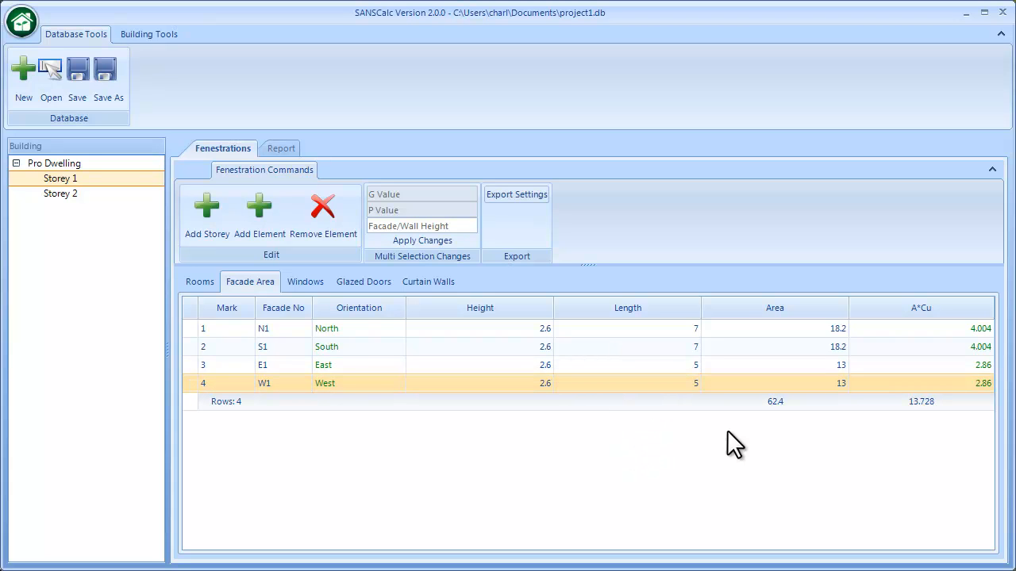
mouse_move(606, 417)
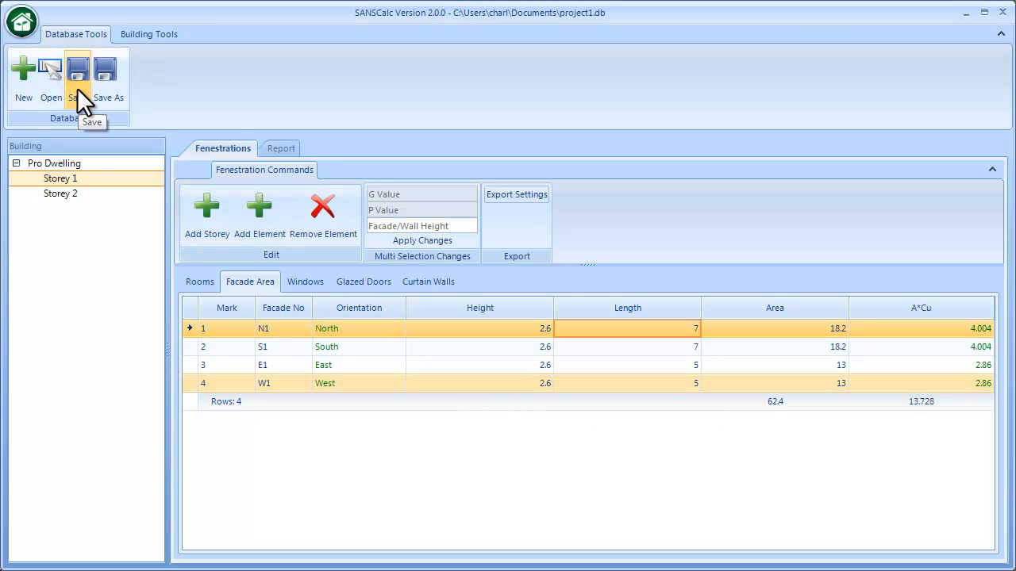
mouse_move(316, 305)
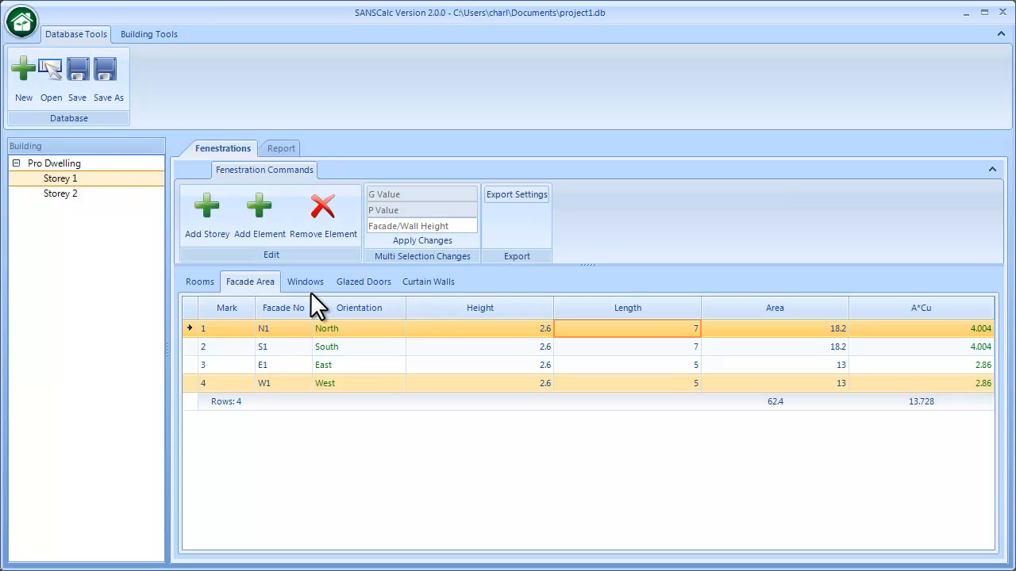
Assign window W1 to facade N1 in the Windows table.
left_click(306, 282)
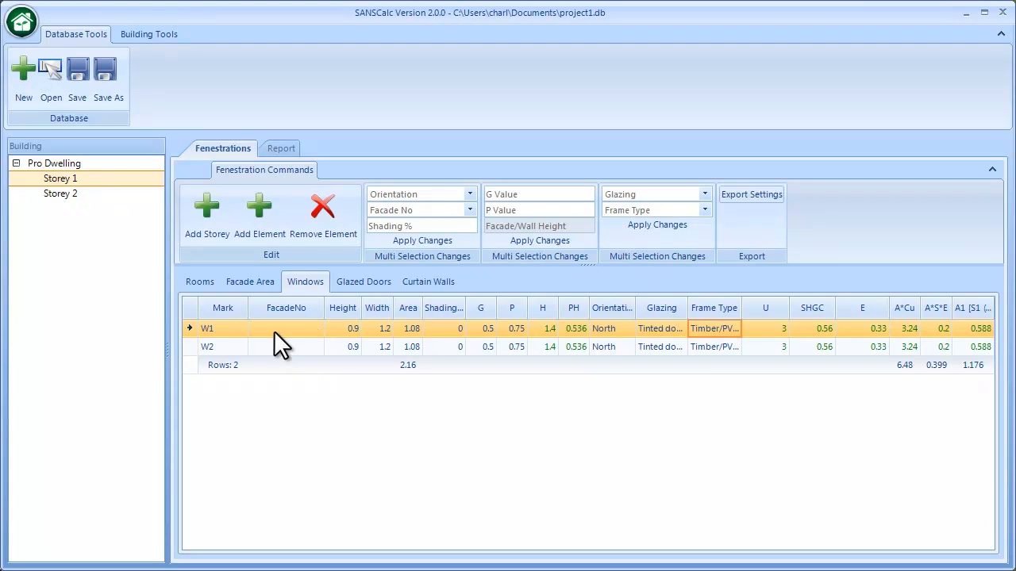
left_click(285, 329)
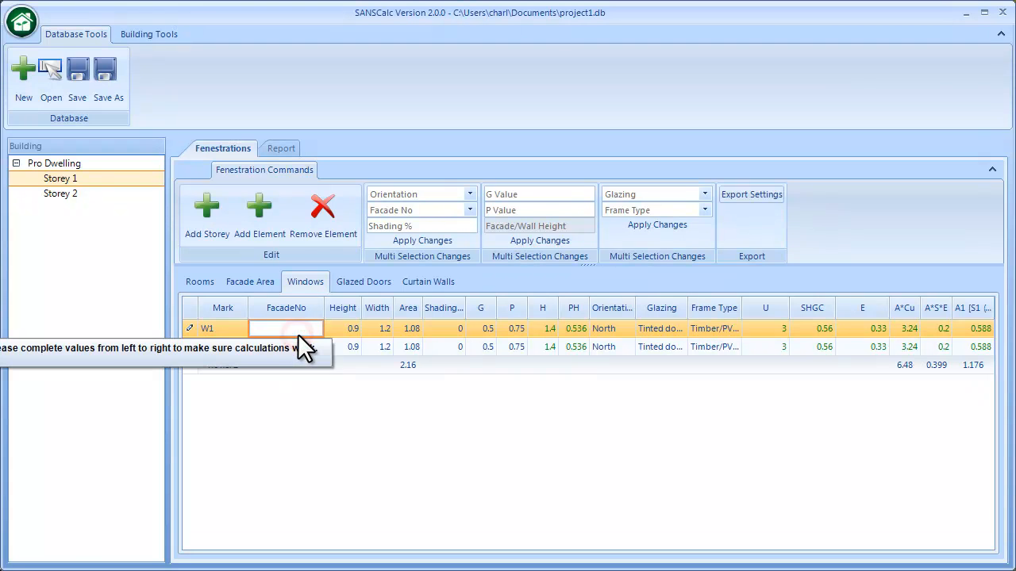
mouse_move(349, 347)
type("N")
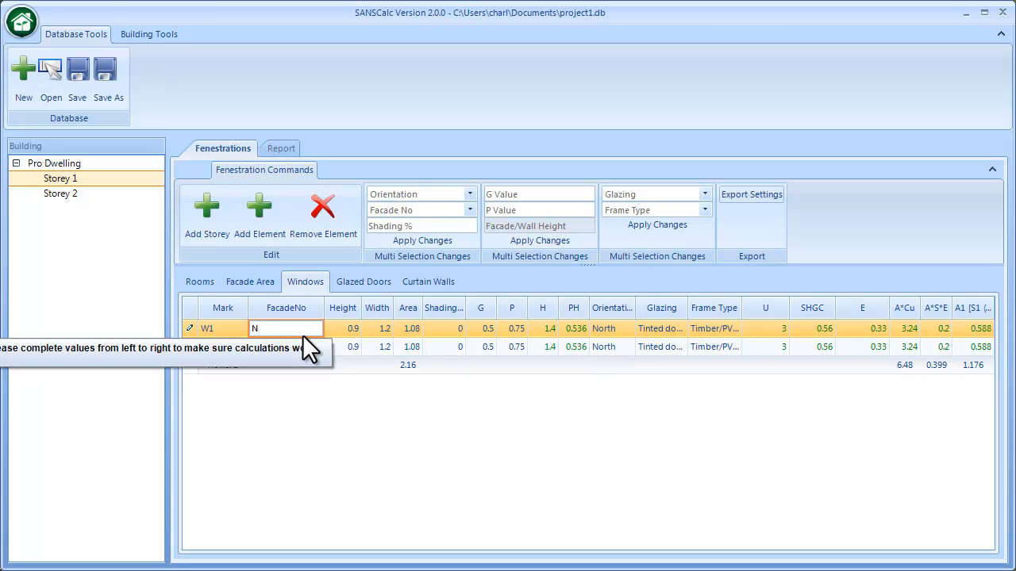
type("1")
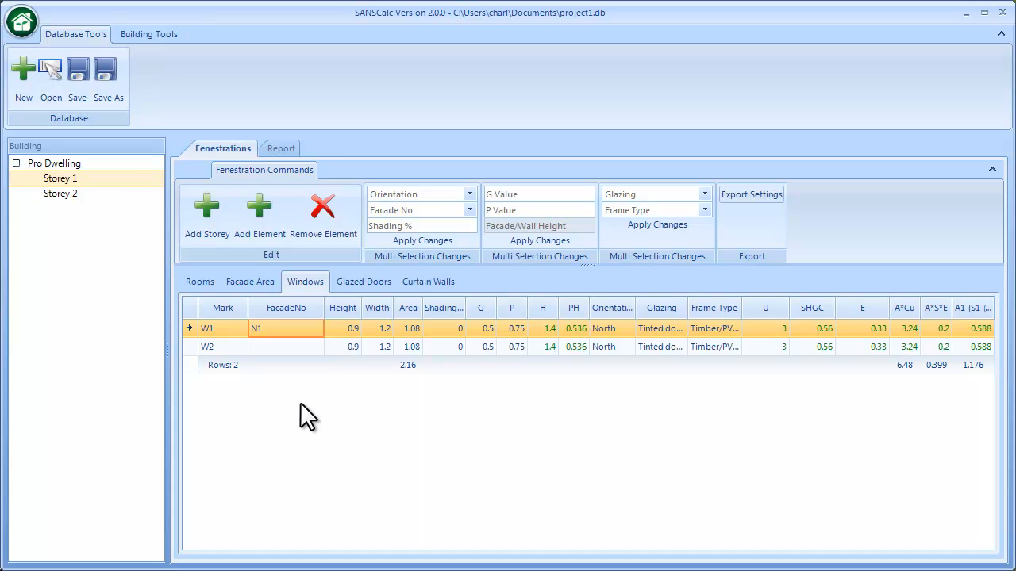
left_click(285, 347)
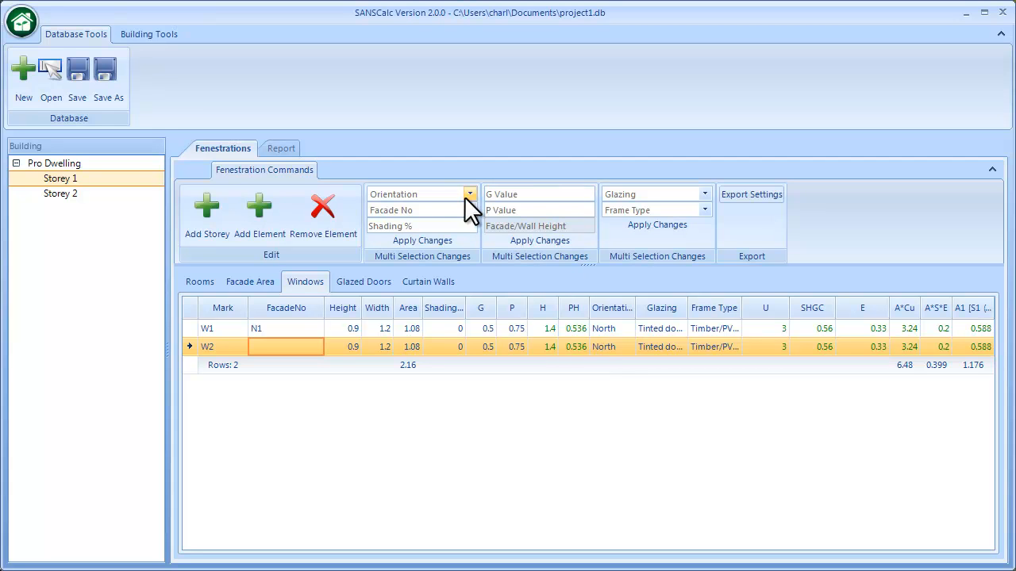
Link window W2 to facade N1 so both windows face north.
left_click(471, 210)
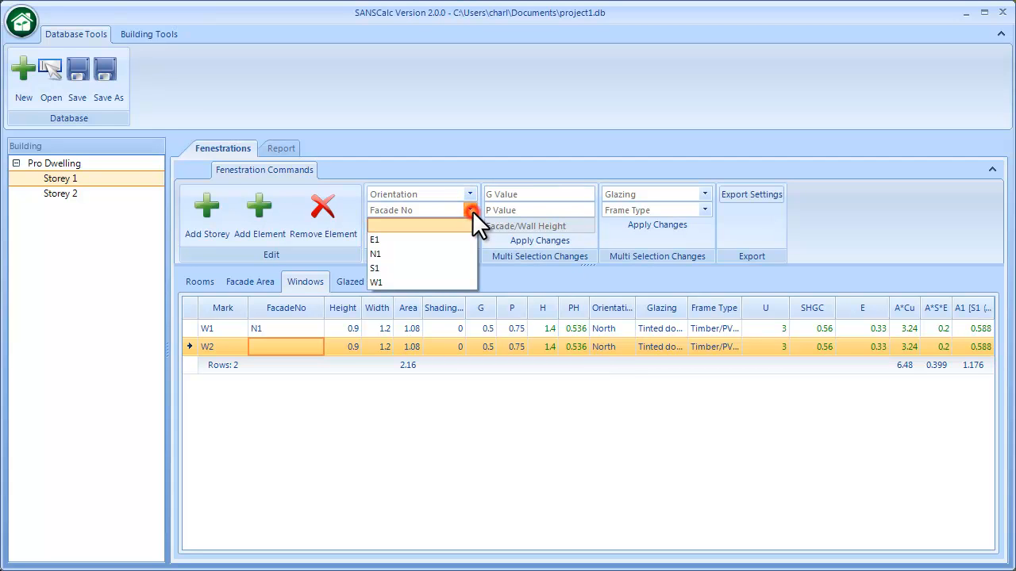
left_click(375, 253)
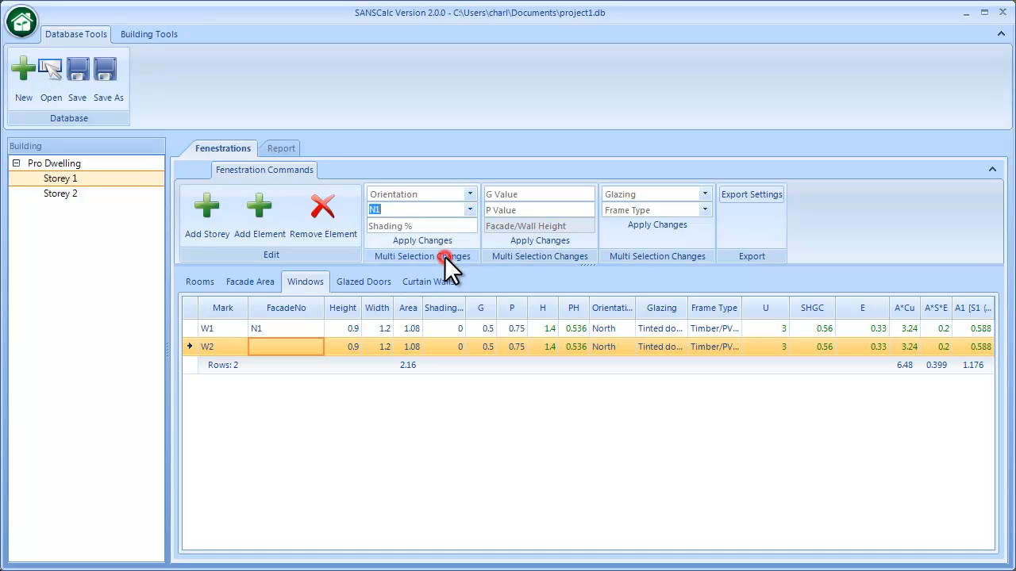
left_click(421, 240)
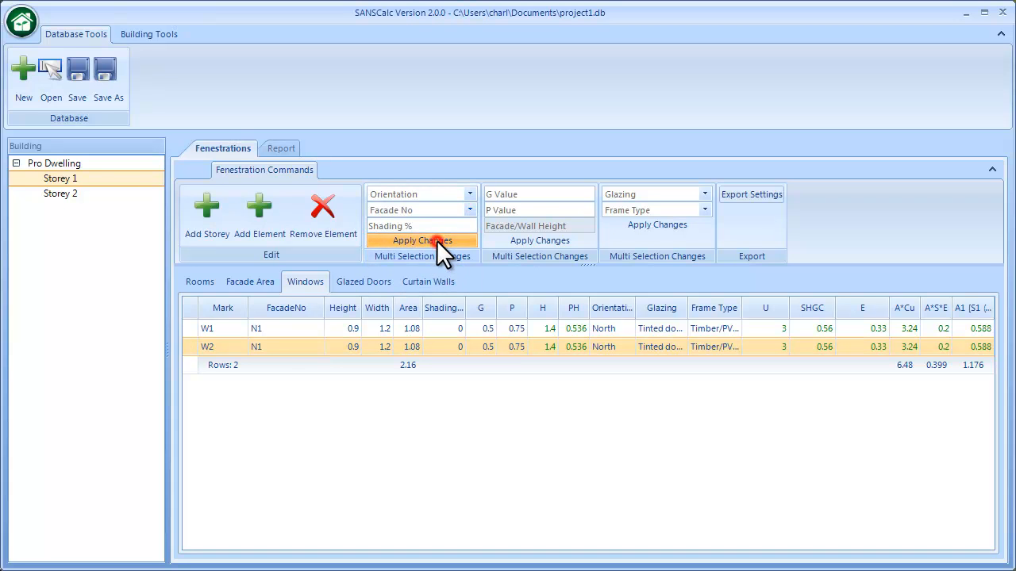
mouse_move(484, 223)
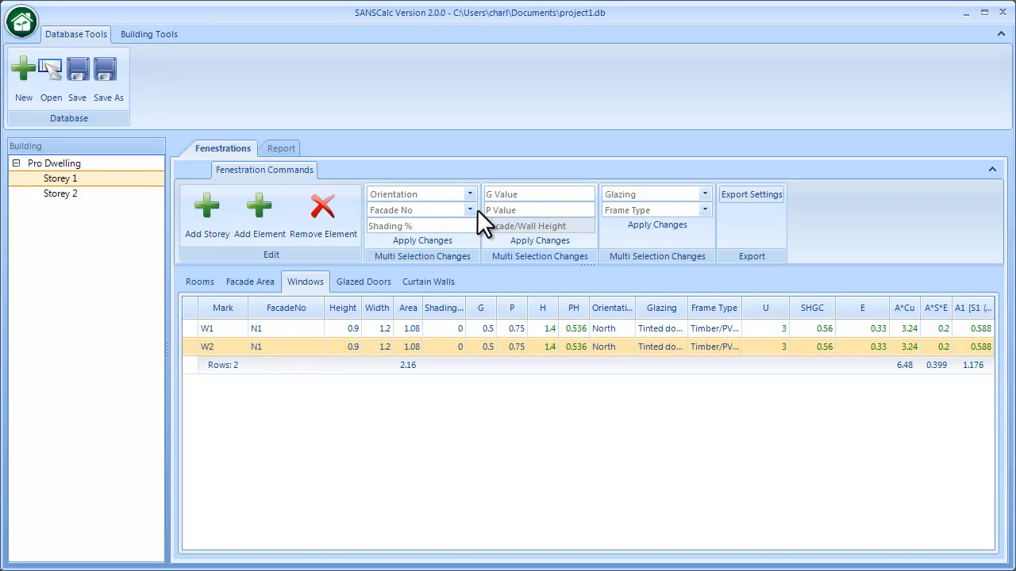
mouse_move(333, 411)
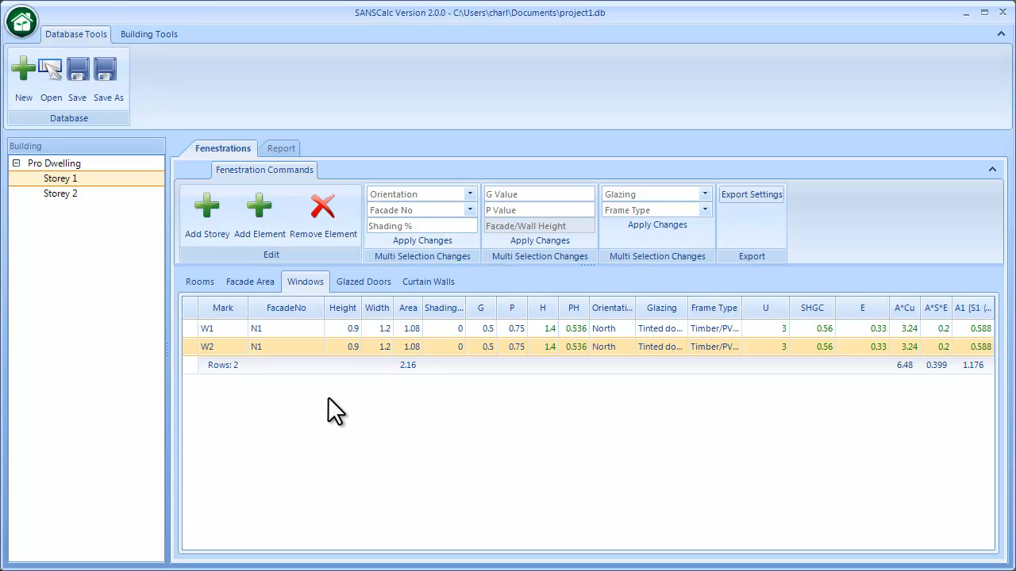
left_click(469, 211)
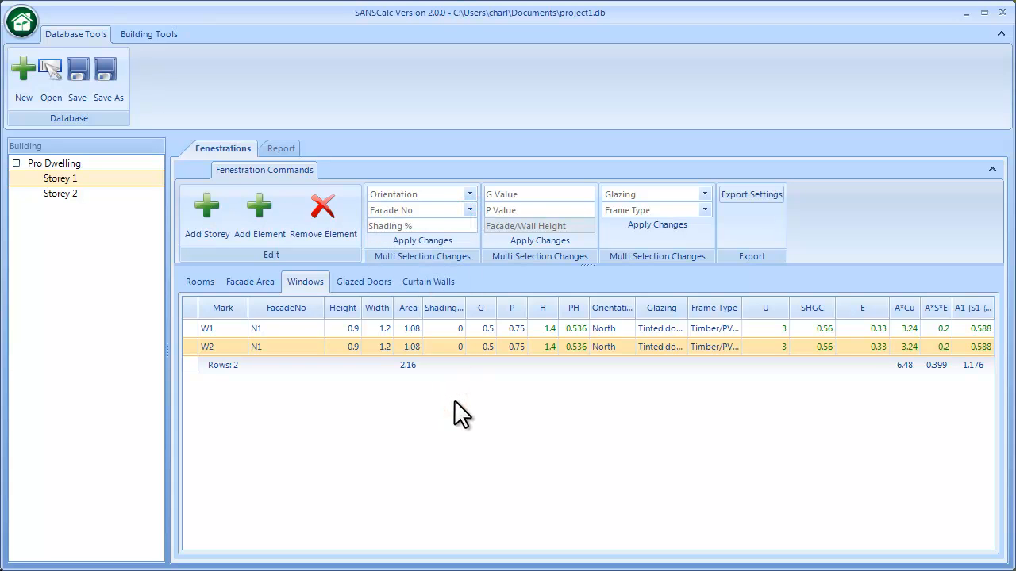
left_click(454, 401)
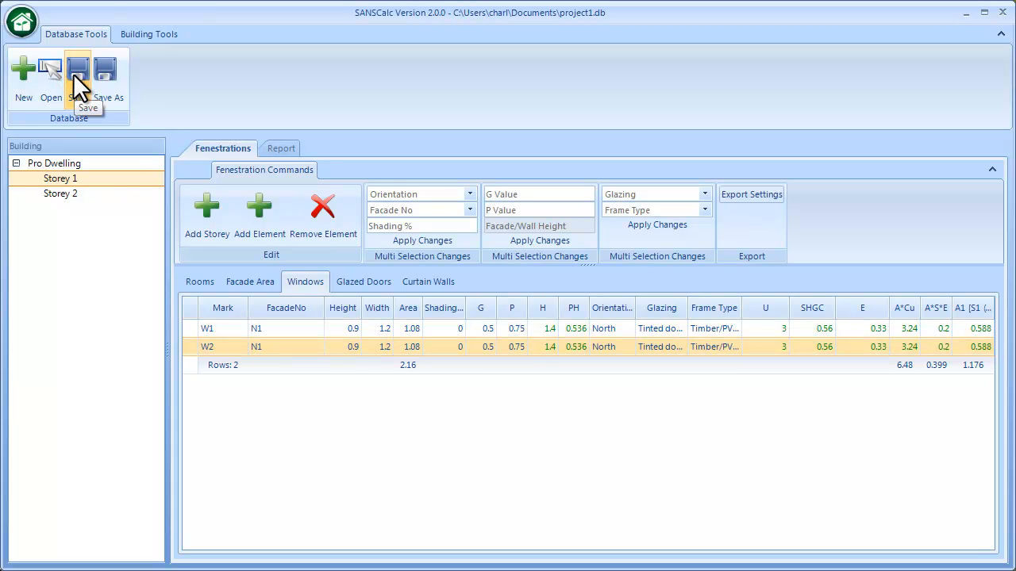
mouse_move(250, 281)
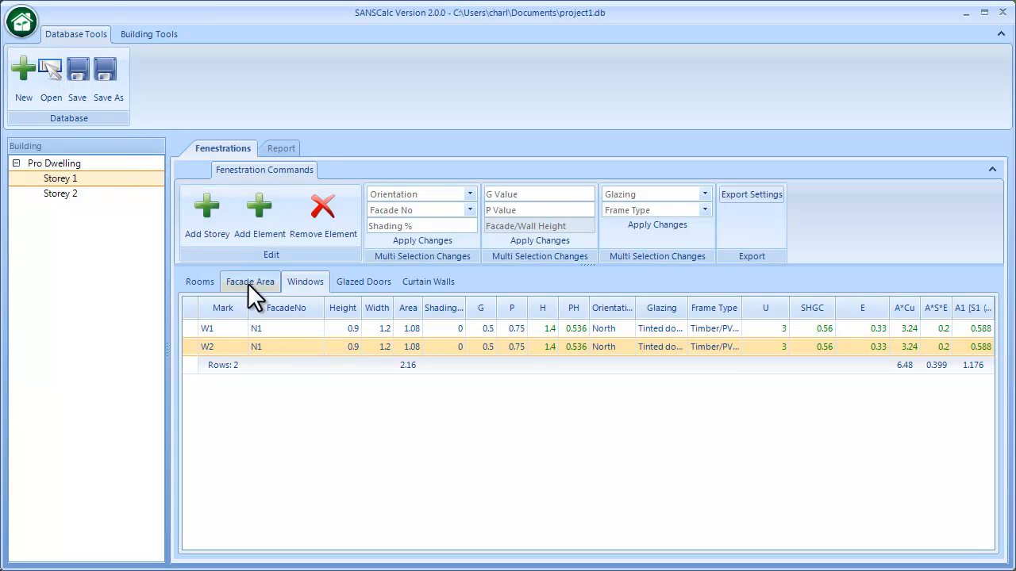
mouse_move(419, 302)
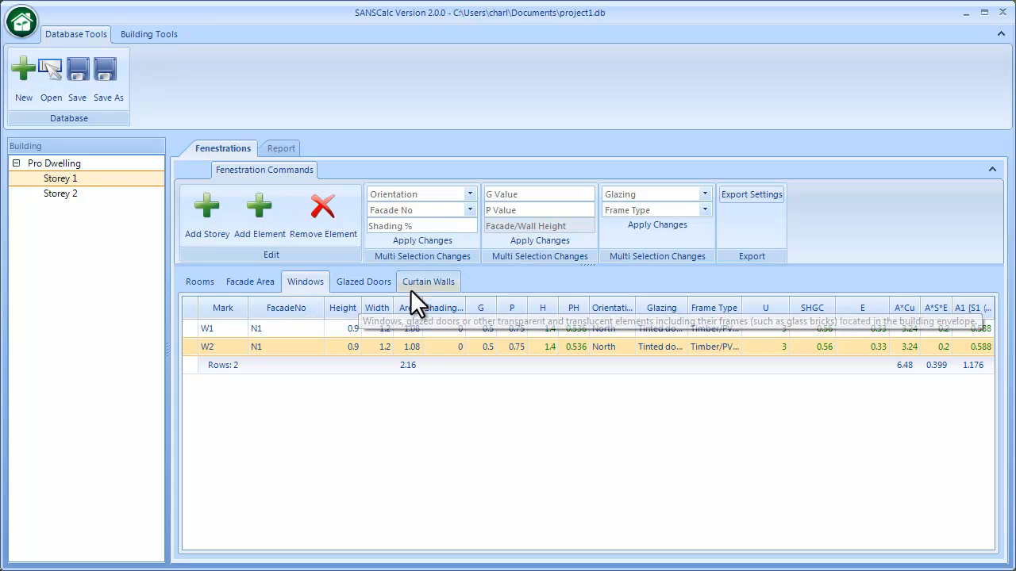
mouse_move(250, 282)
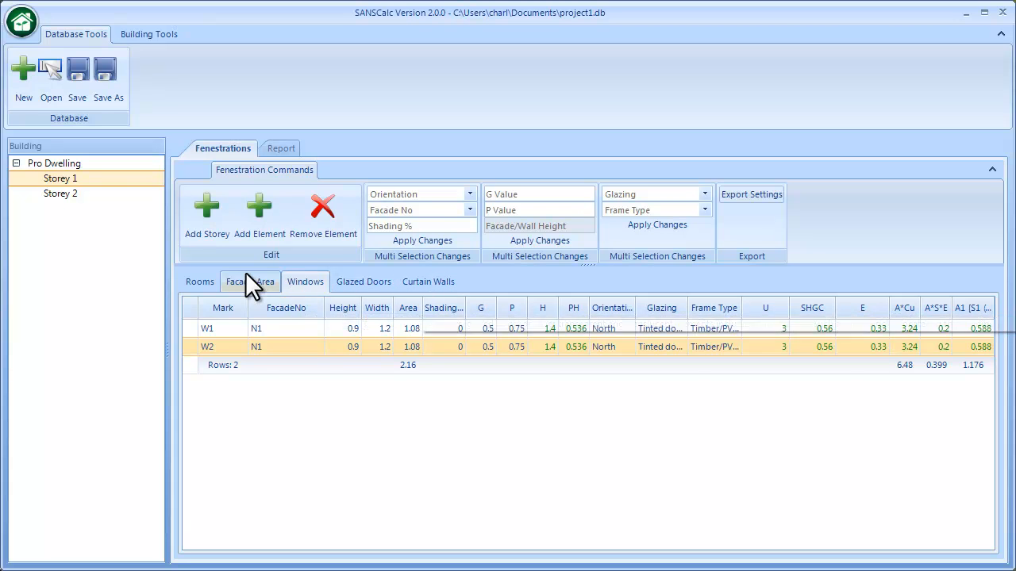
Save the project and review facade areas totalling 13.728 A*Cu.
left_click(250, 282)
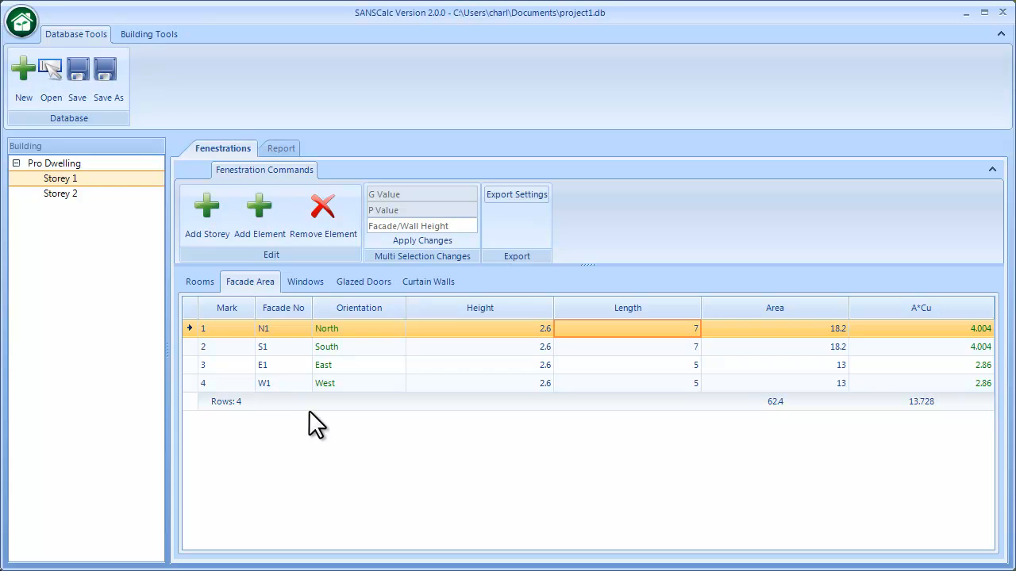
left_click(281, 149)
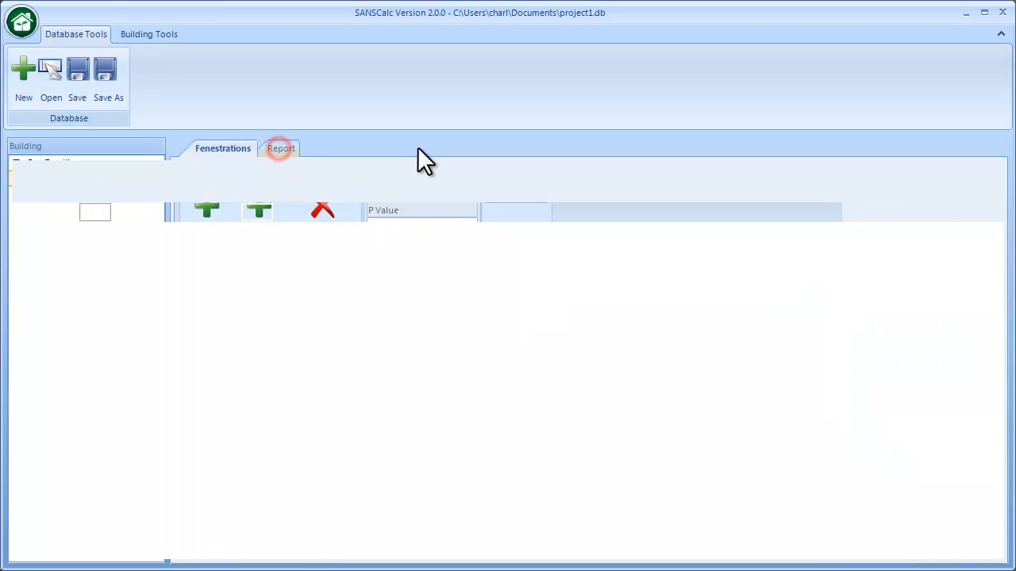
Generate the Pro Dwelling report and view its Mechanical fenestration results.
left_click(281, 149)
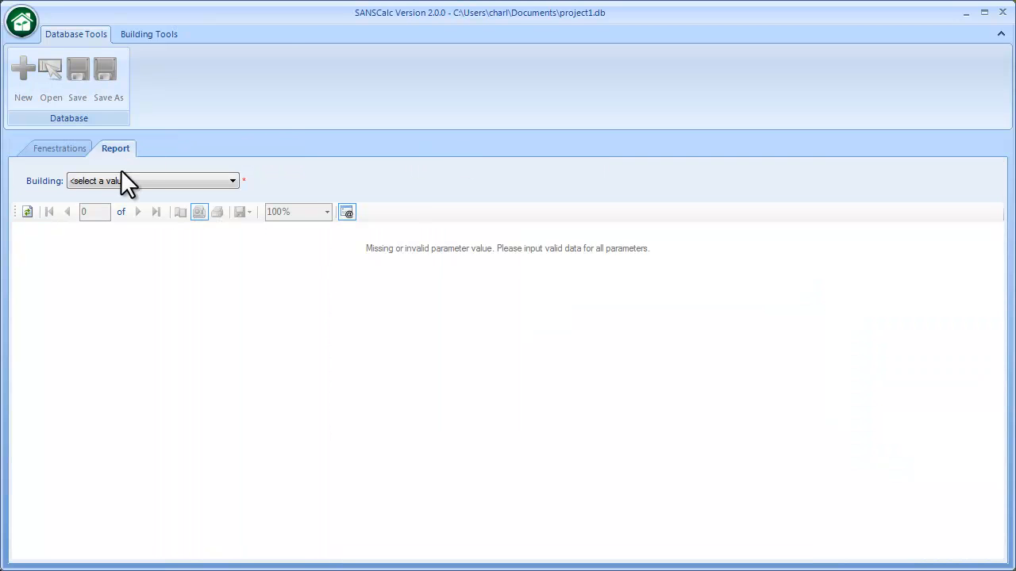
left_click(153, 180)
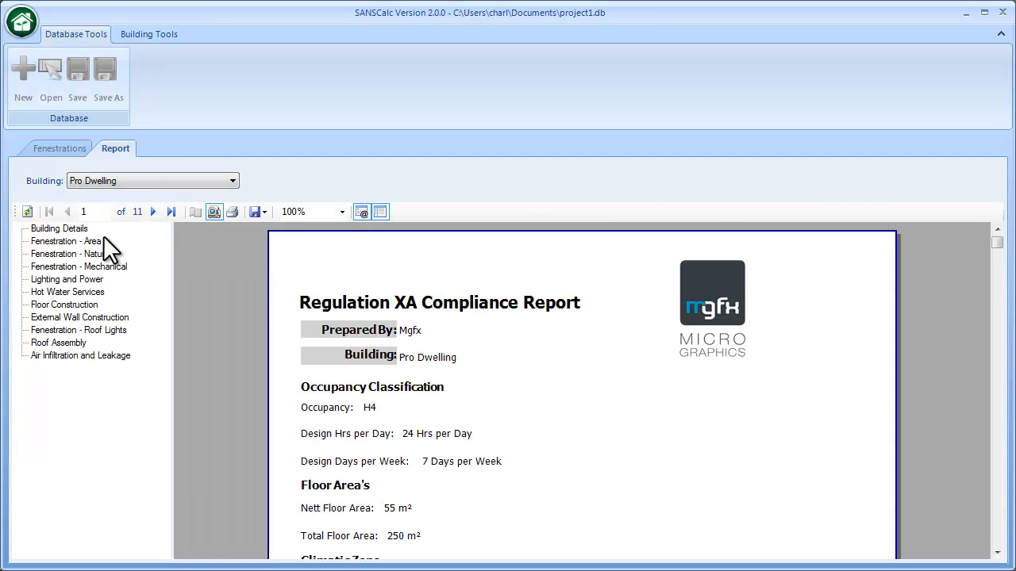
left_click(78, 267)
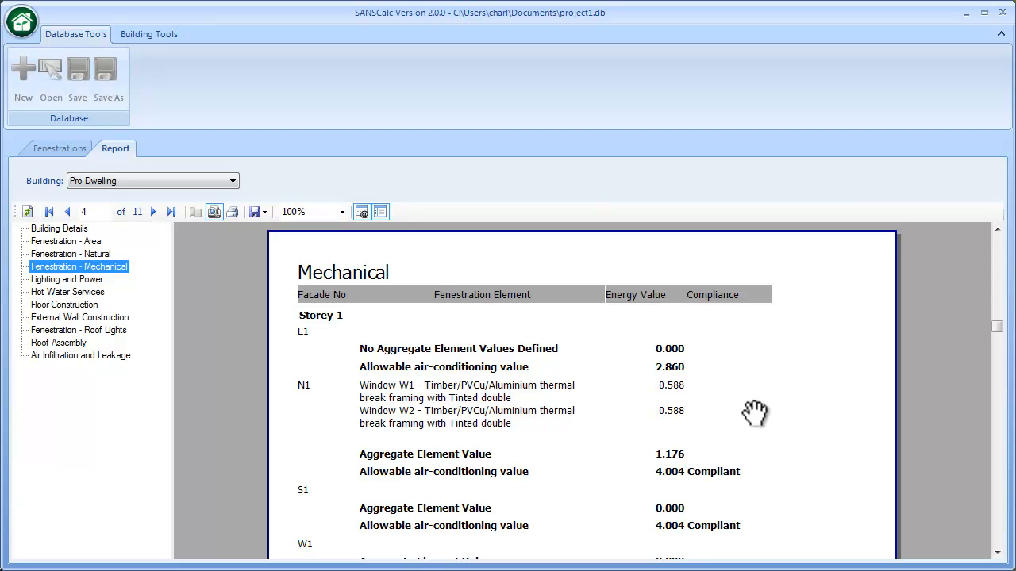
scroll("up", 3)
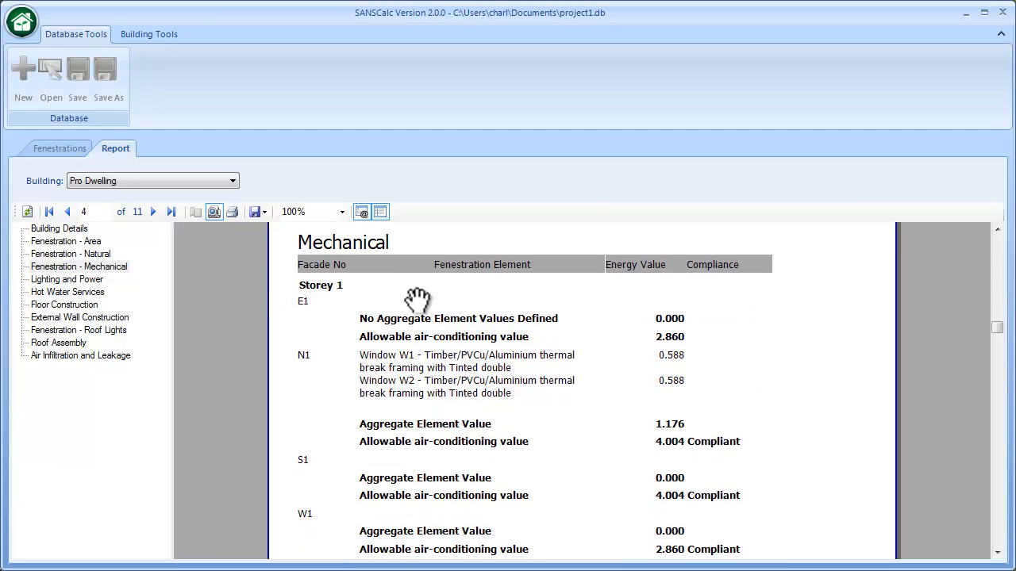
scroll("down", 3)
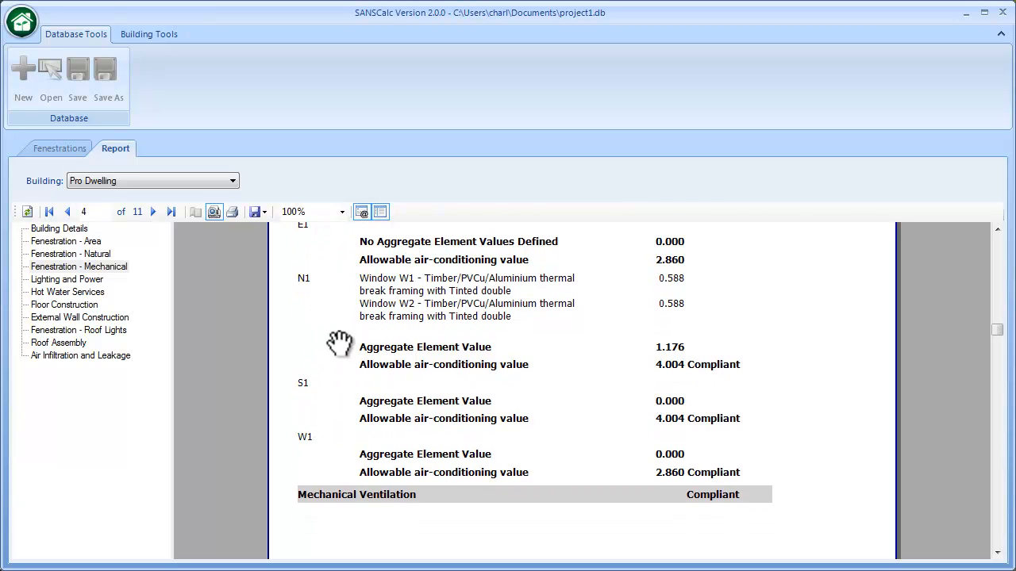
mouse_move(527, 310)
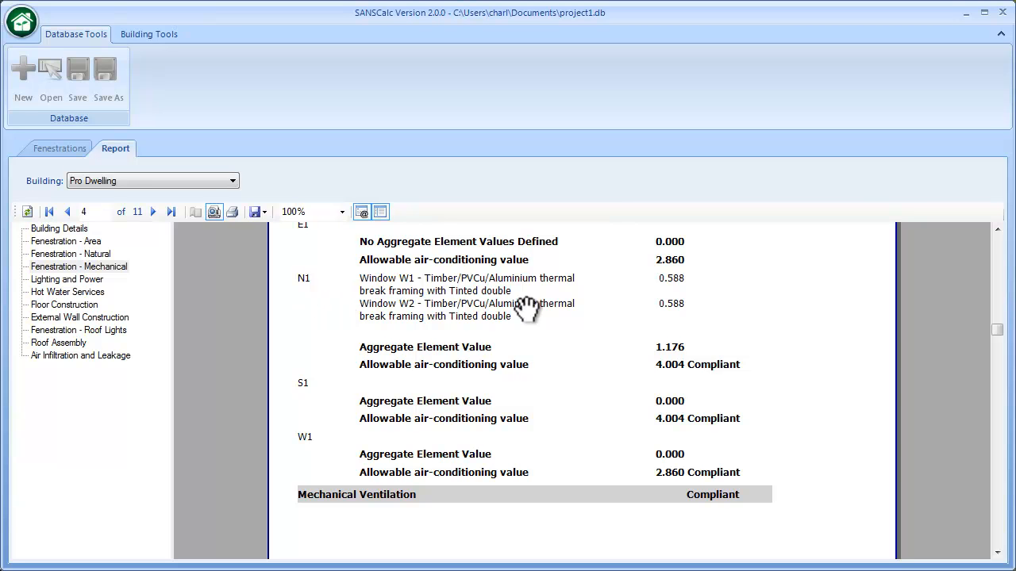
scroll("up", 3)
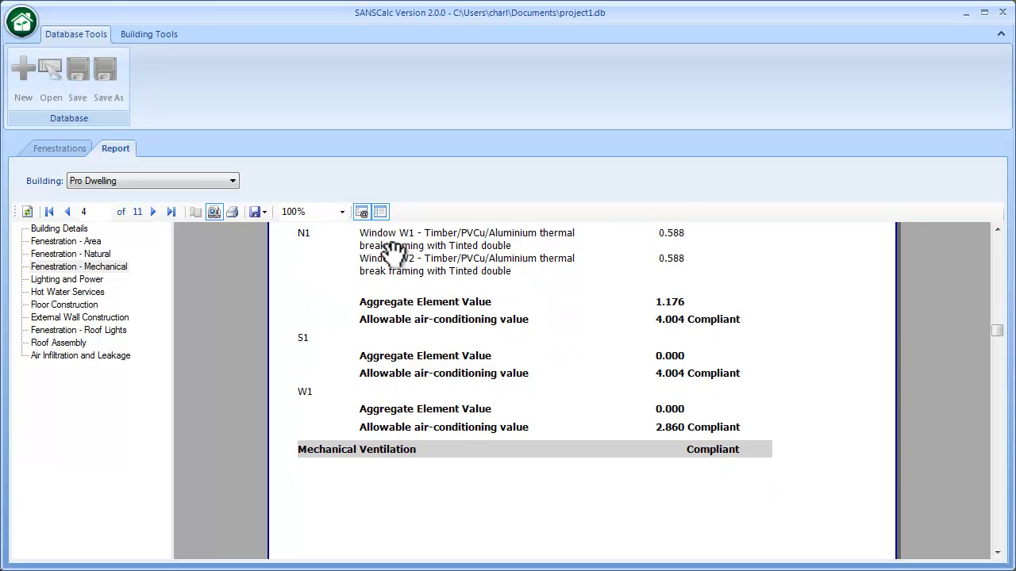
mouse_move(425, 246)
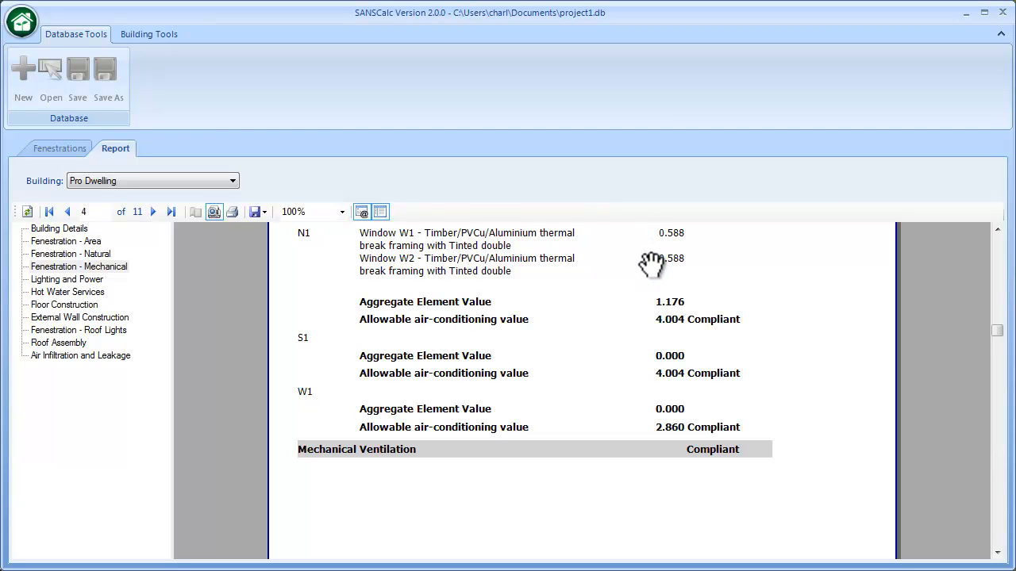
mouse_move(426, 315)
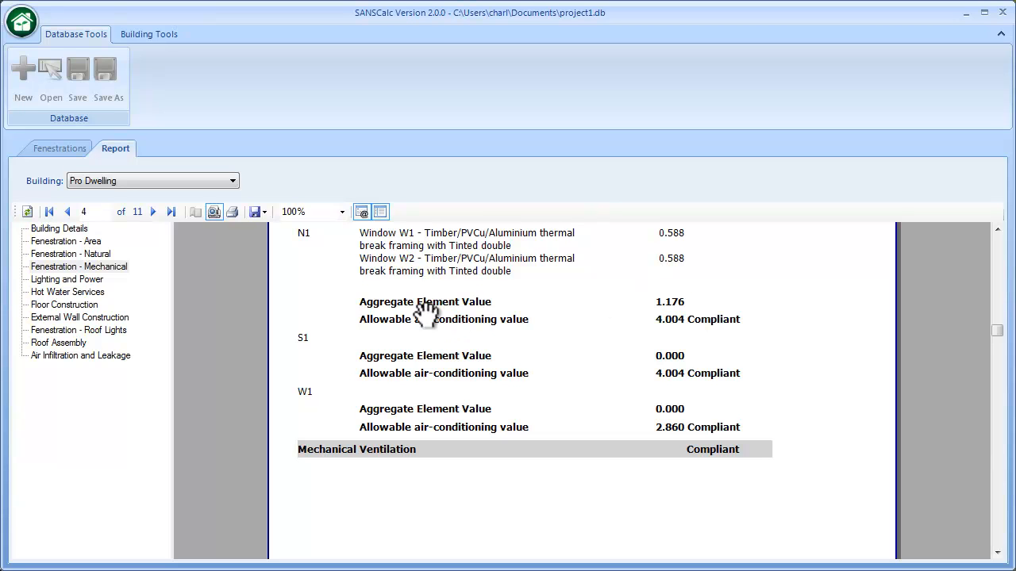
mouse_move(377, 323)
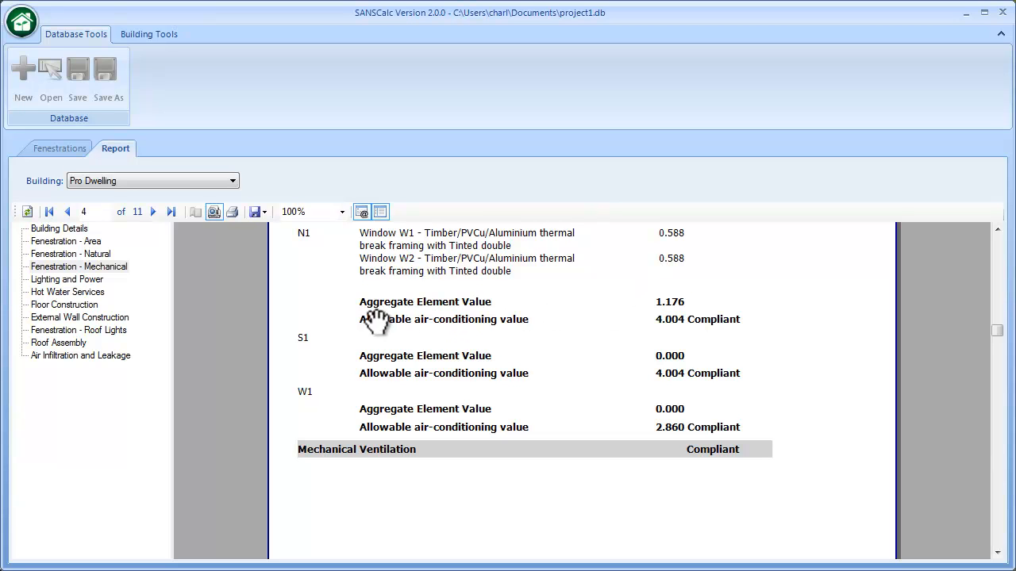
mouse_move(580, 322)
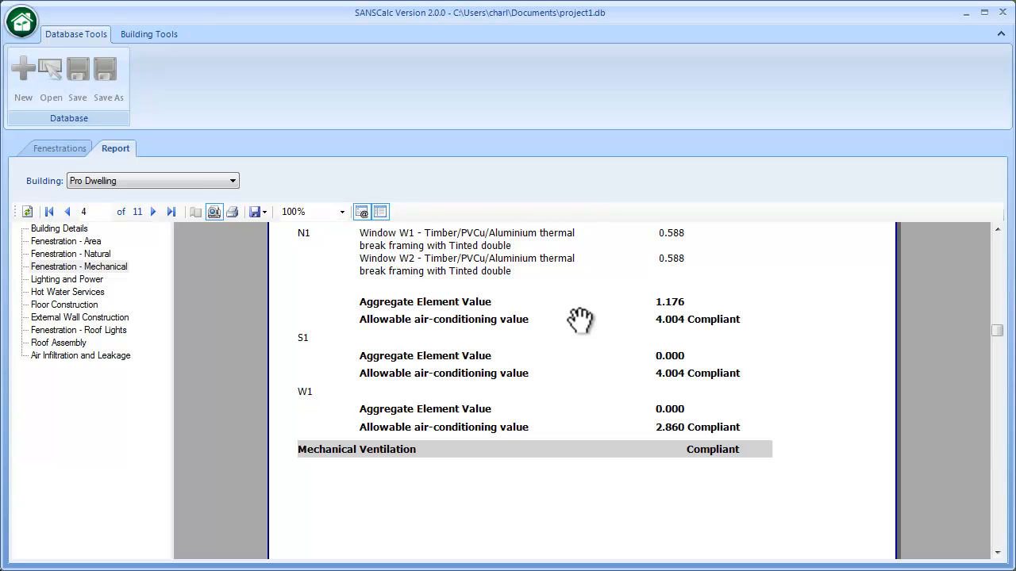
mouse_move(706, 309)
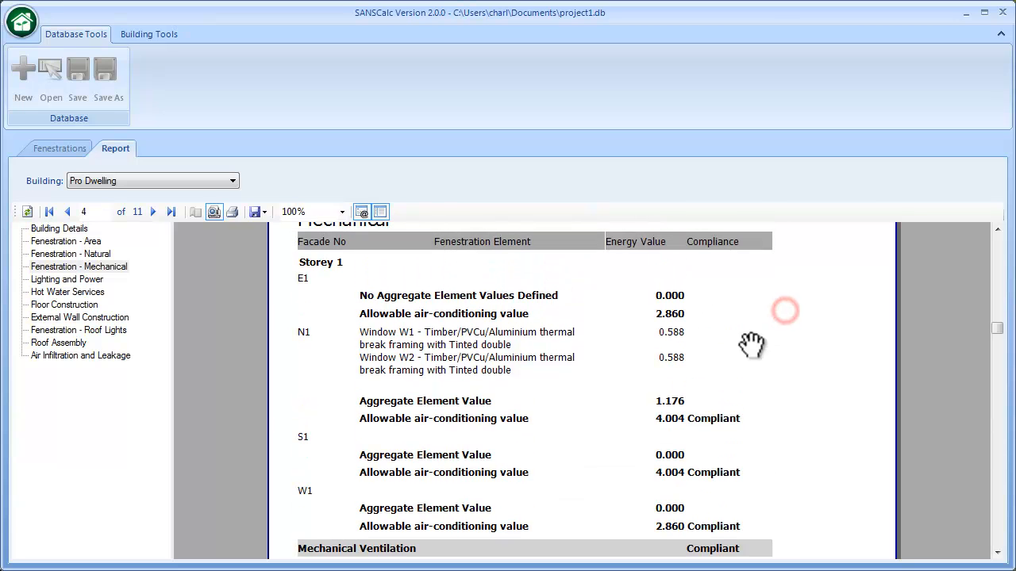
scroll("down", 3)
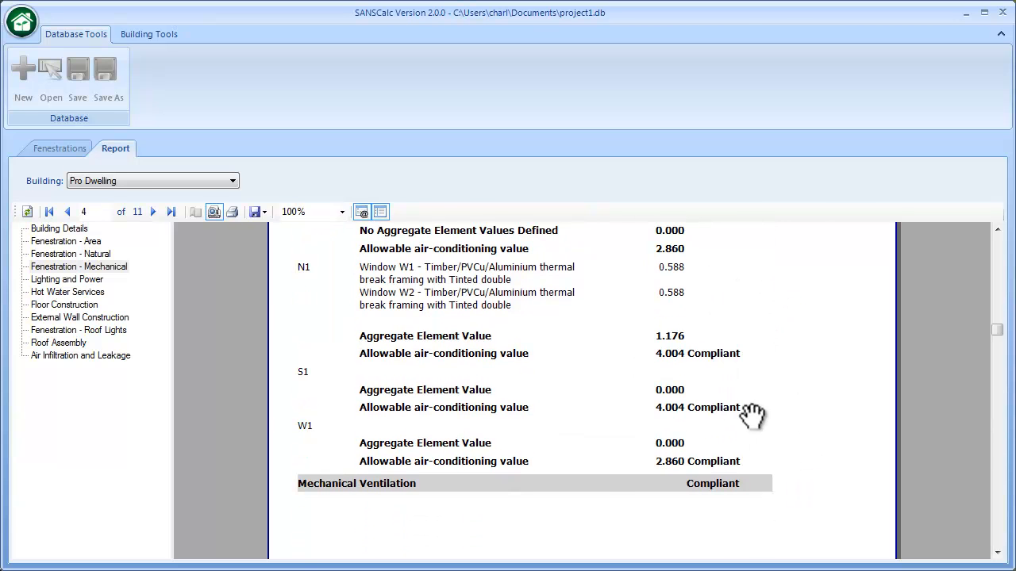
mouse_move(719, 497)
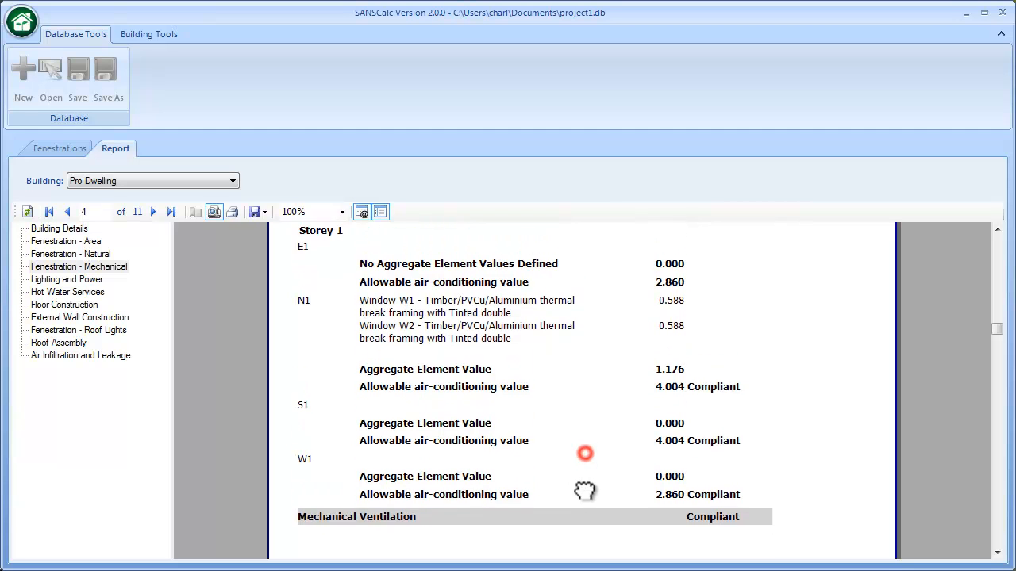
scroll("up", 3)
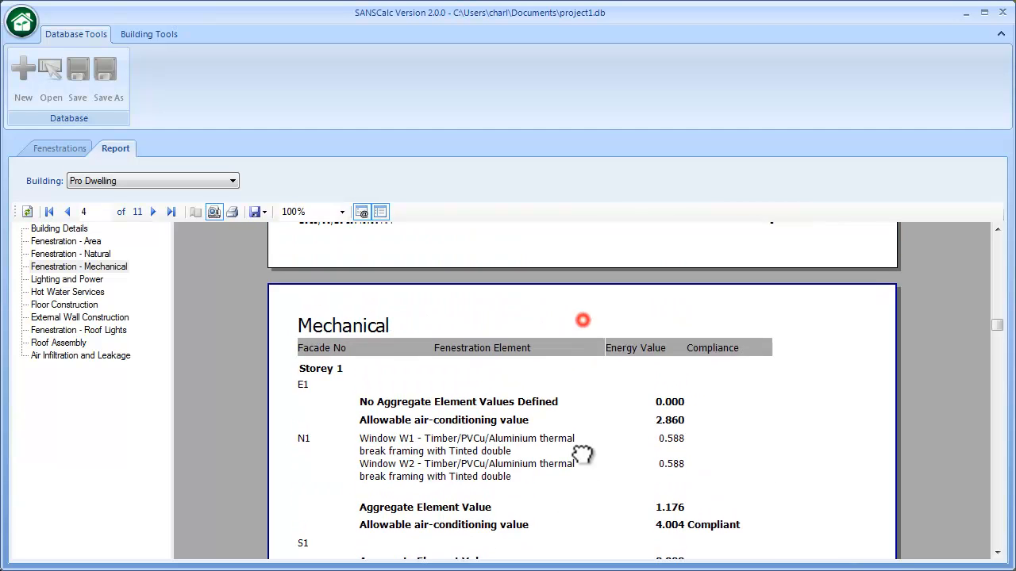